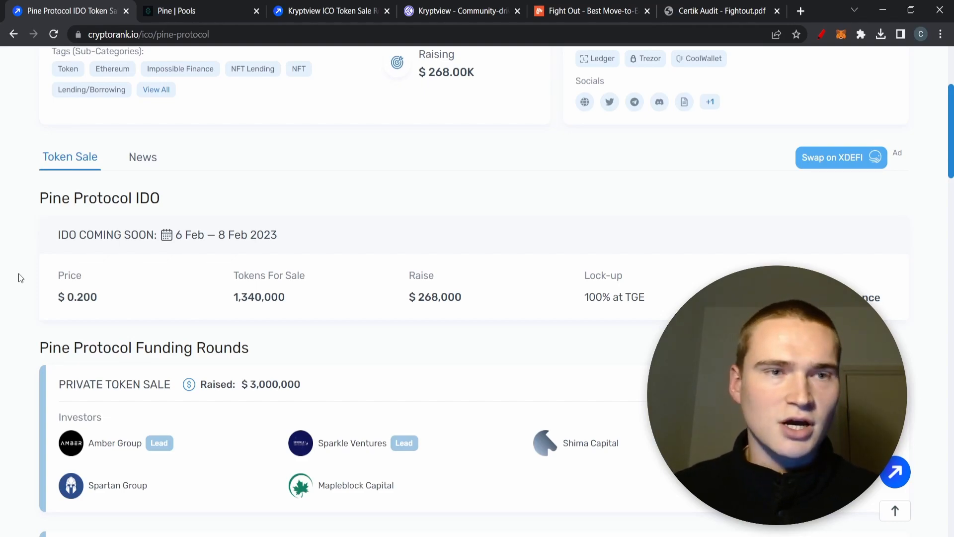
mouse_move(141, 252)
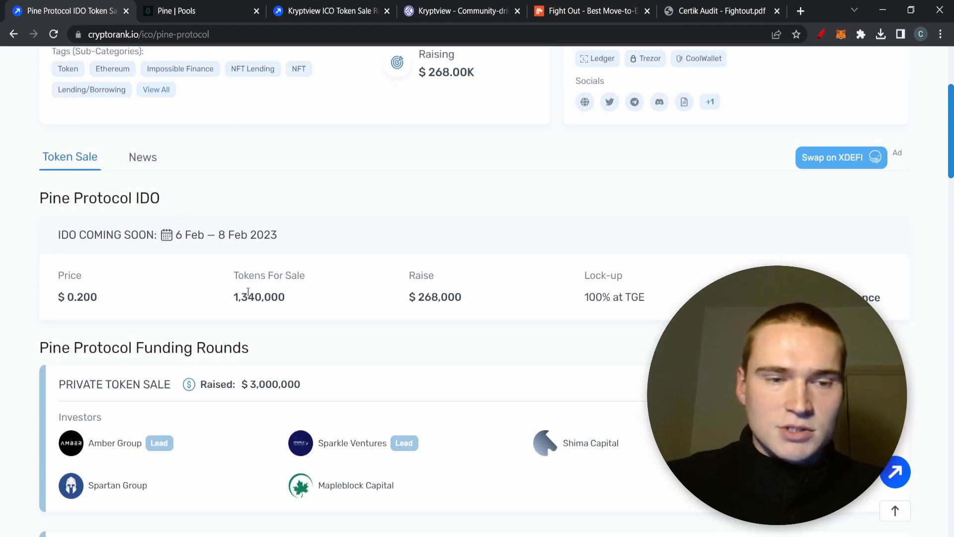
Step: Compare the Pine lending pools site with the Pine Protocol IDO details
click(176, 11)
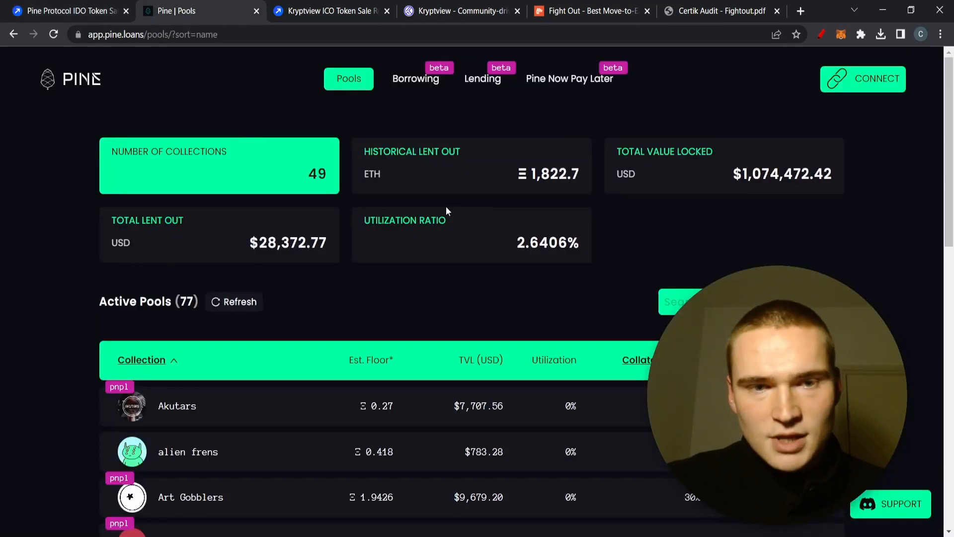
click(65, 11)
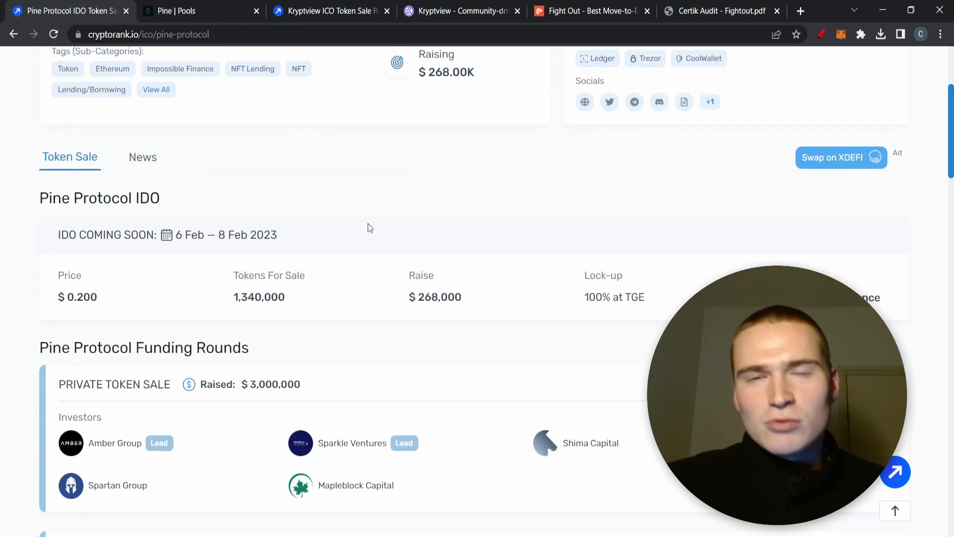
mouse_move(276, 142)
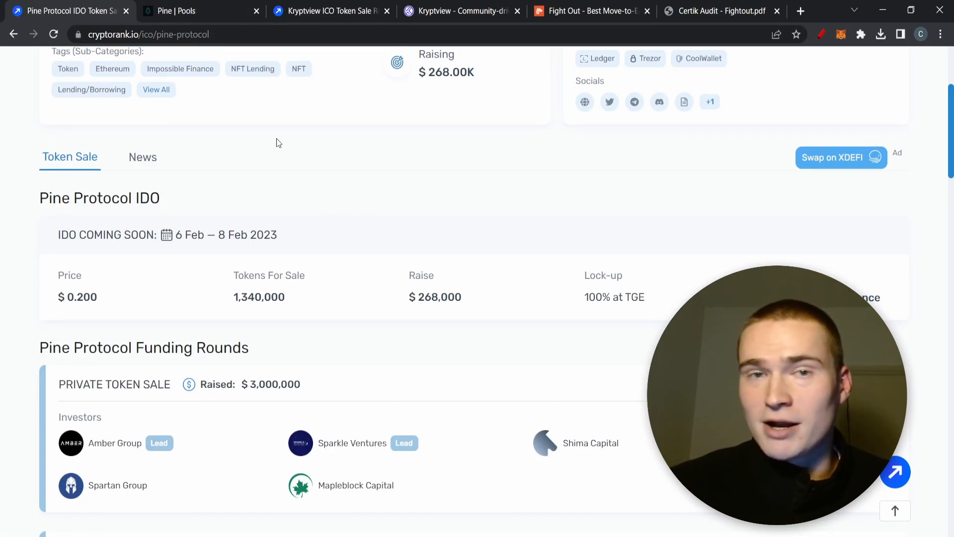
scroll(up, 3)
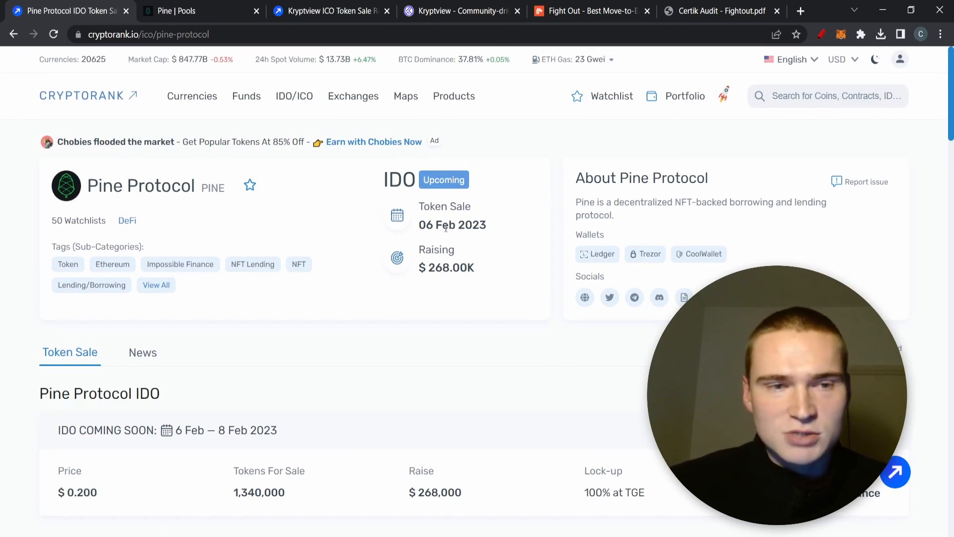
scroll(down, 3)
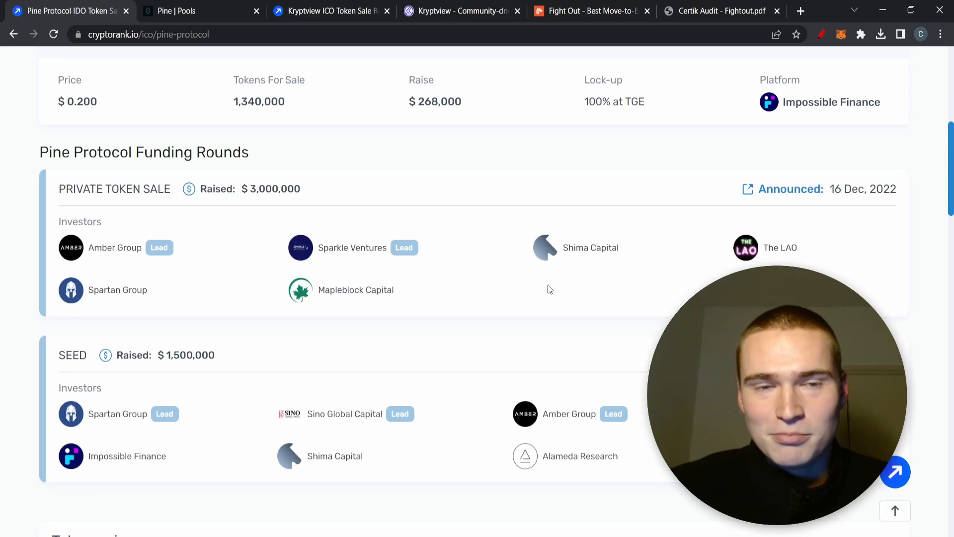
scroll(down, 3)
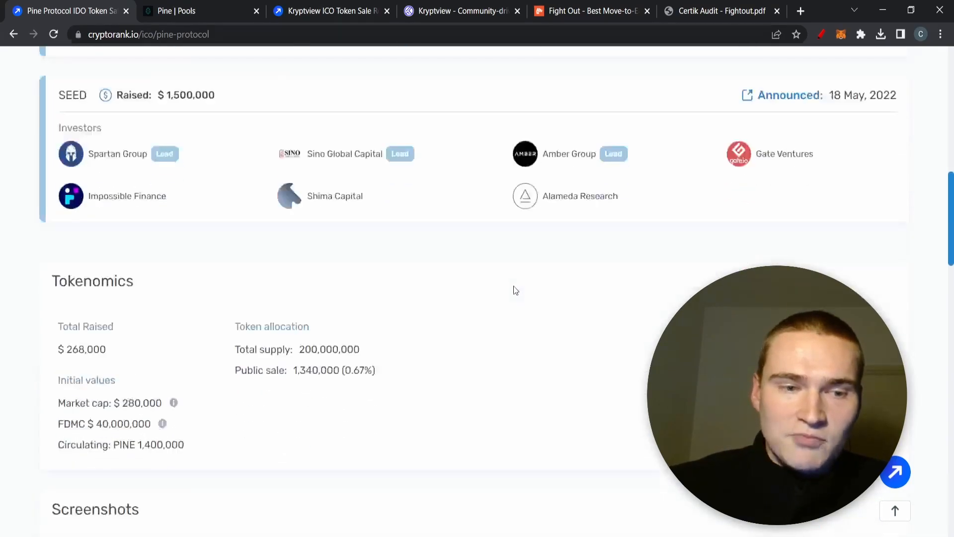
scroll(down, 3)
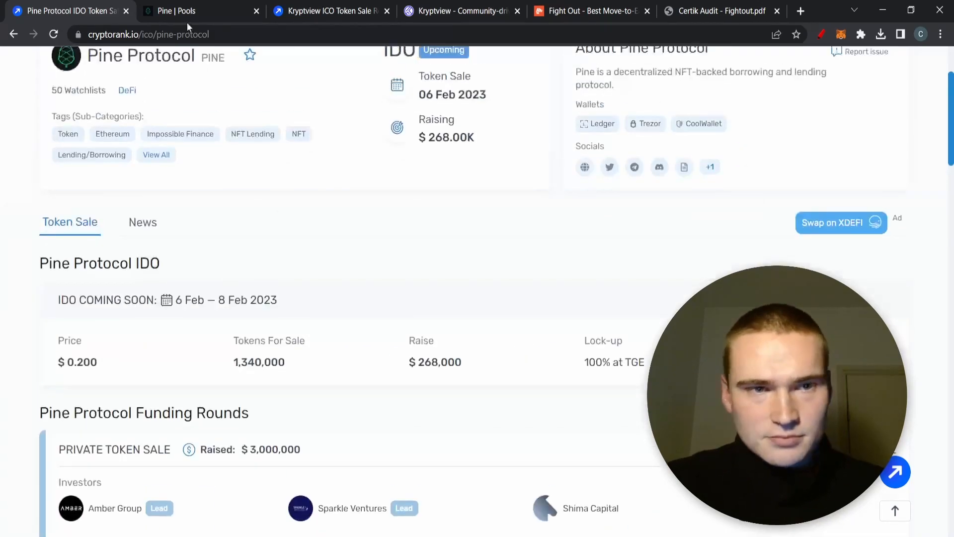
click(177, 11)
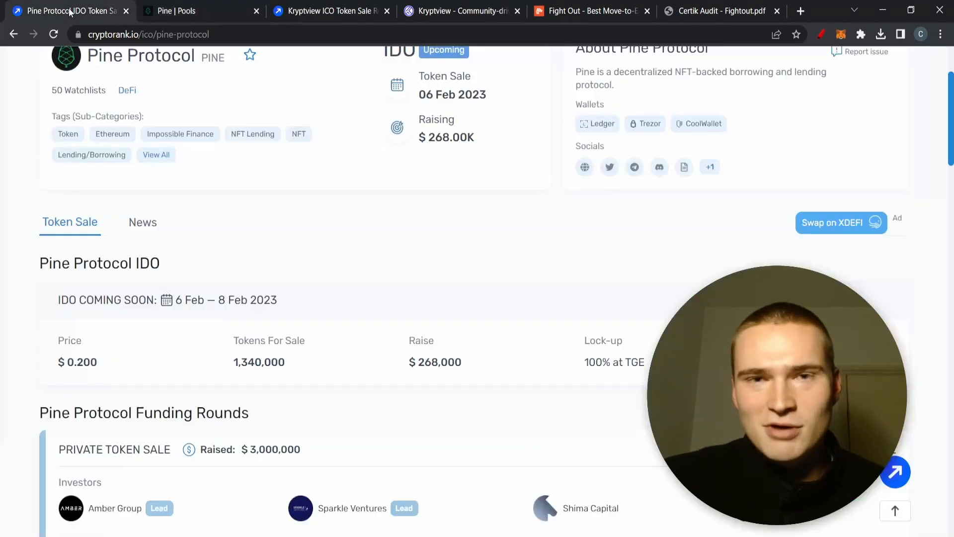
Step: Scroll through the Pine lending pools page to review its content
scroll(down, 3)
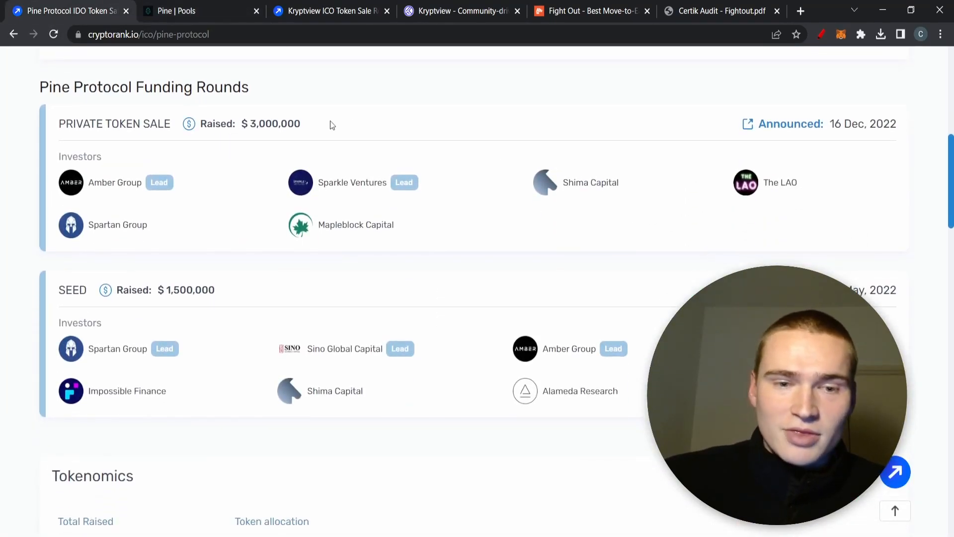
scroll(up, 3)
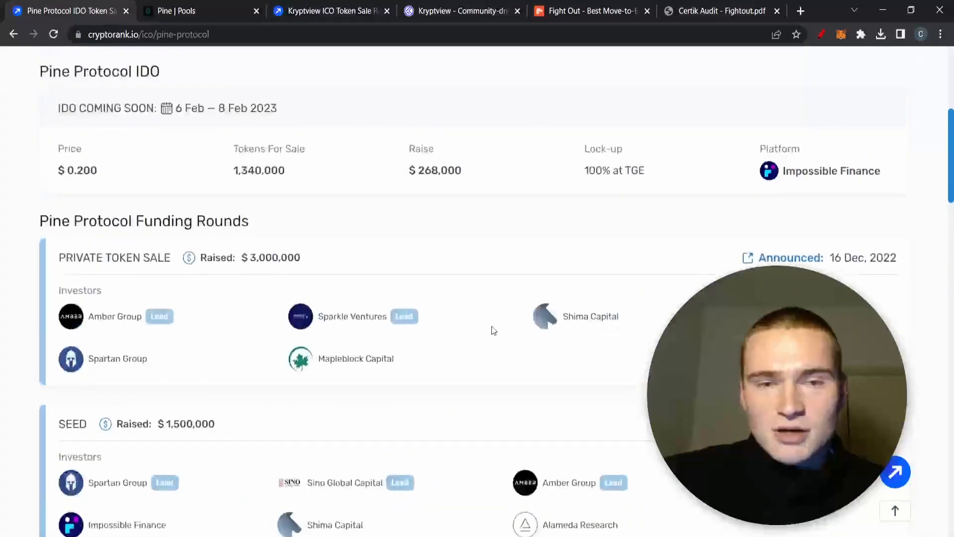
scroll(down, 3)
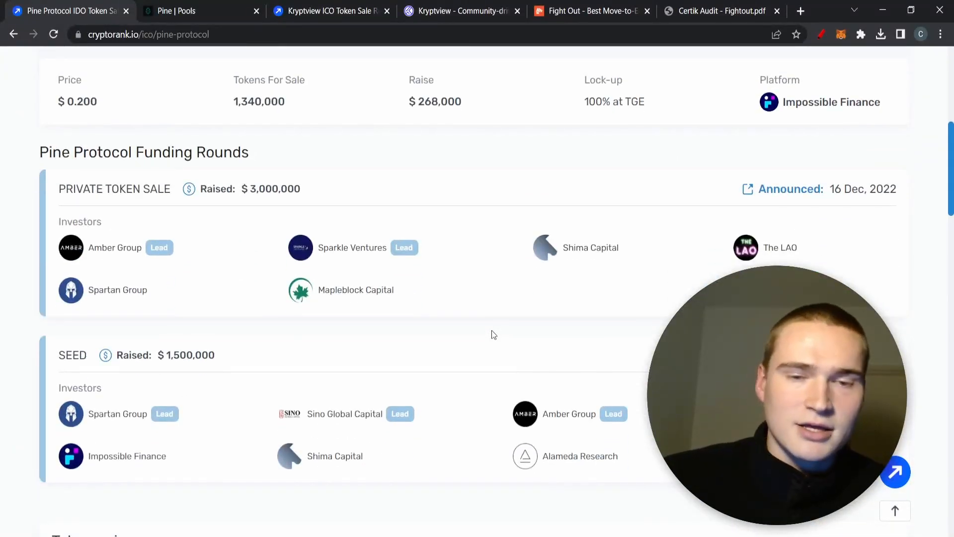
mouse_move(330, 467)
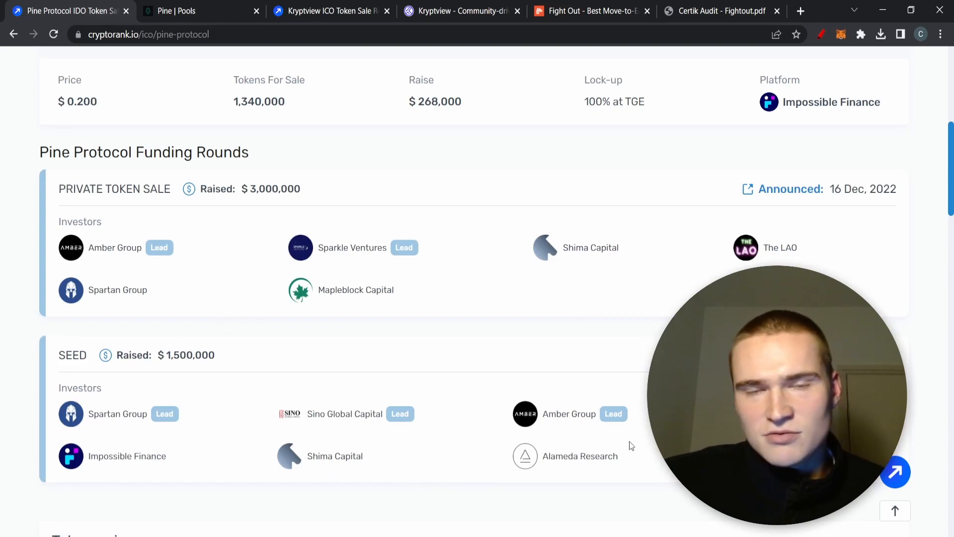
mouse_move(459, 336)
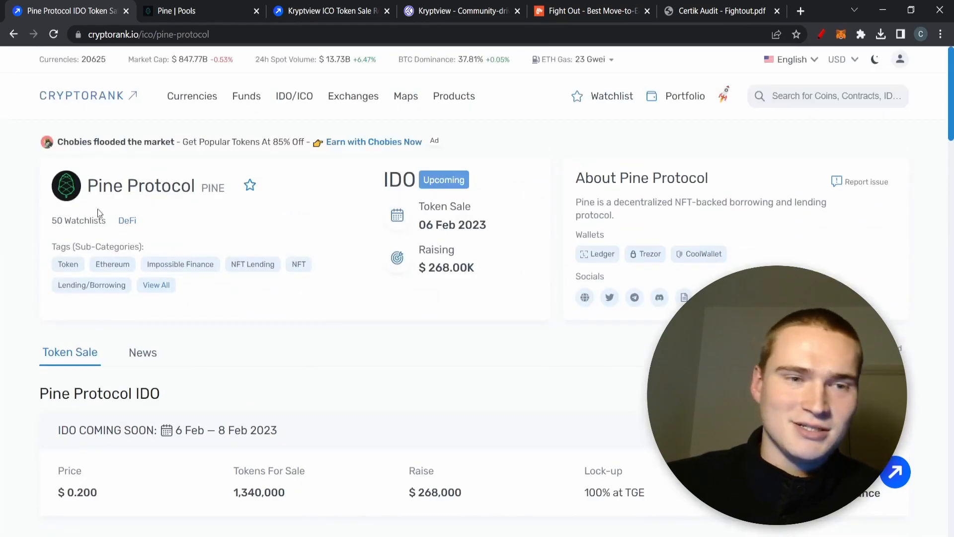
scroll(down, 3)
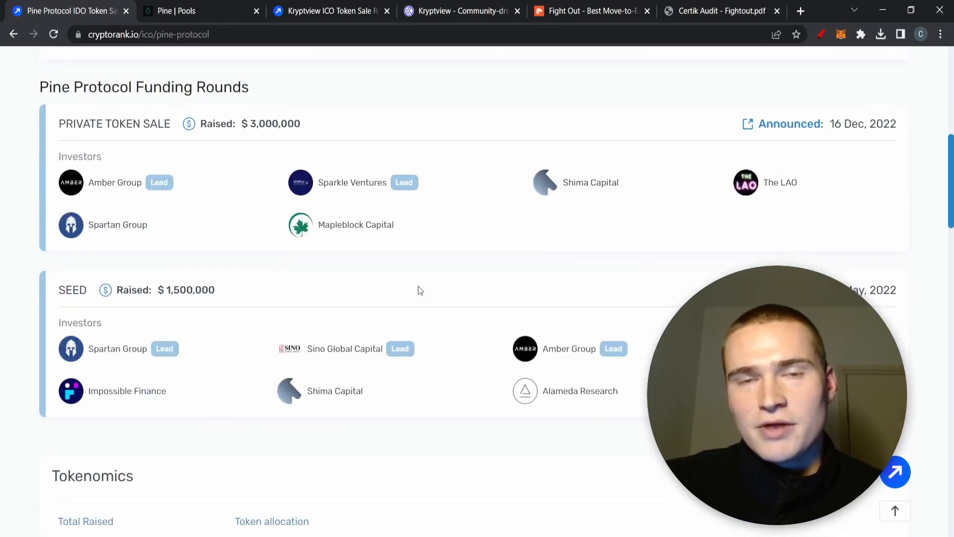
scroll(down, 3)
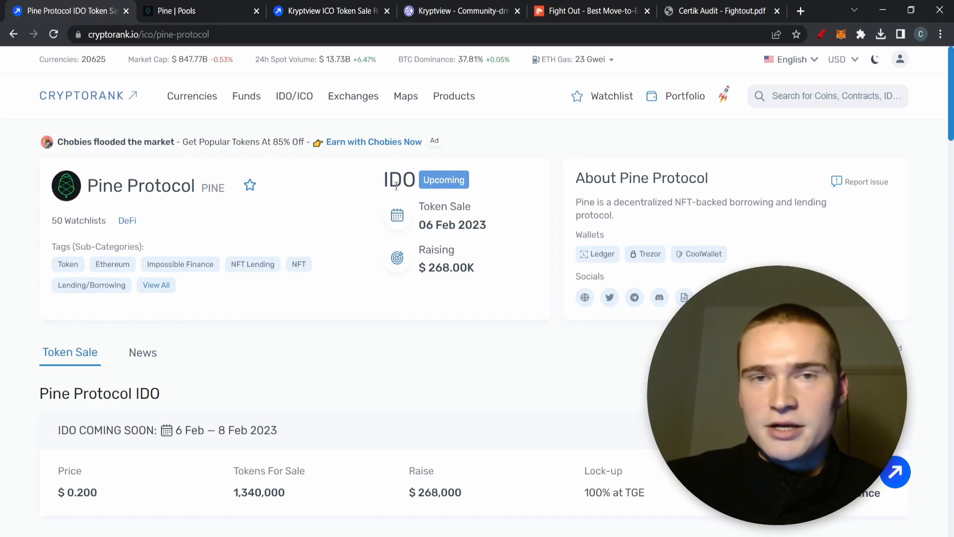
scroll(down, 3)
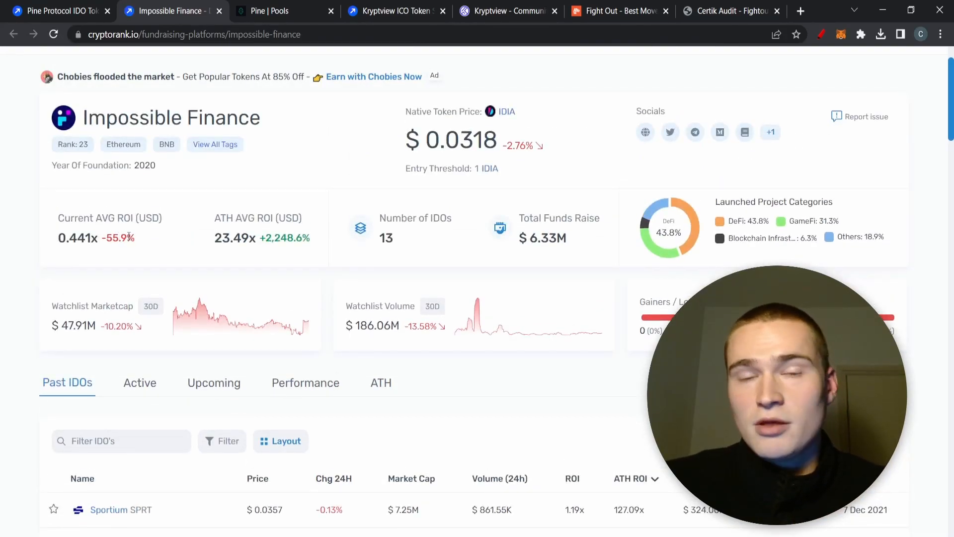
scroll(down, 3)
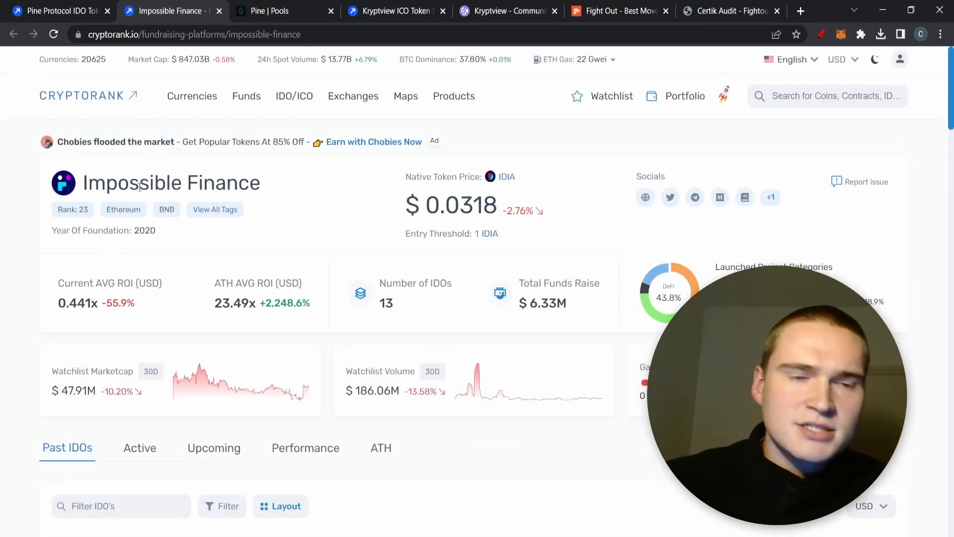
mouse_move(189, 198)
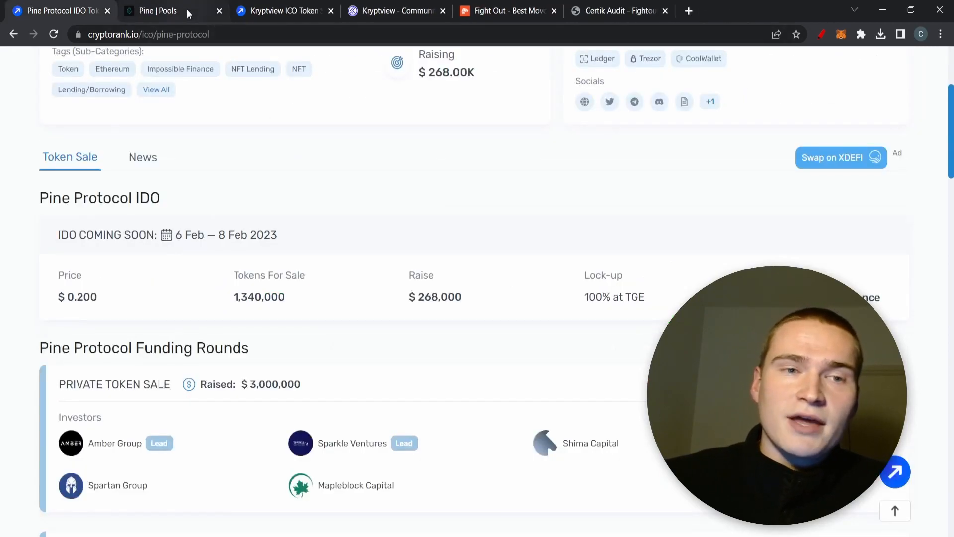
Step: Close the Pine Protocol IDO and Pine pools tabs, revealing CryptoRank's Kryptview ICO page
click(170, 11)
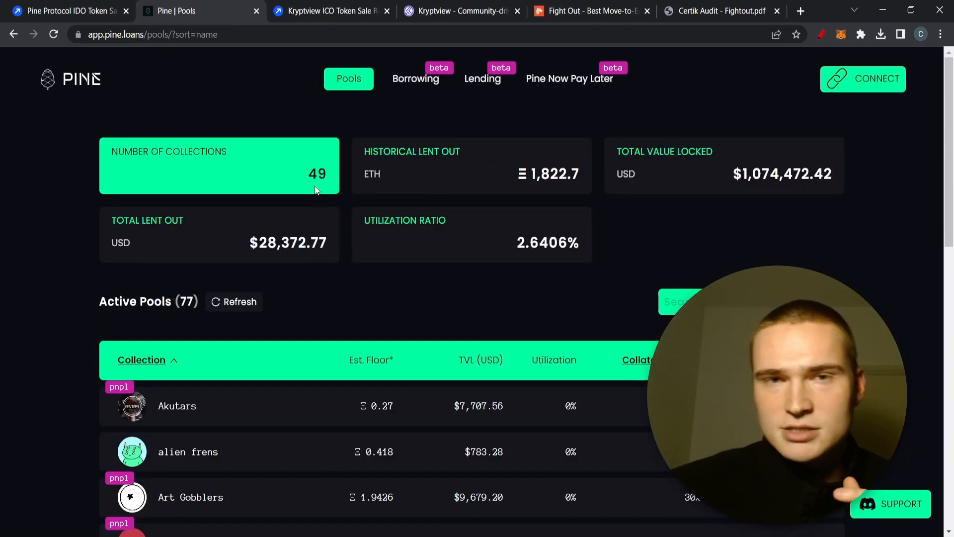
mouse_move(178, 101)
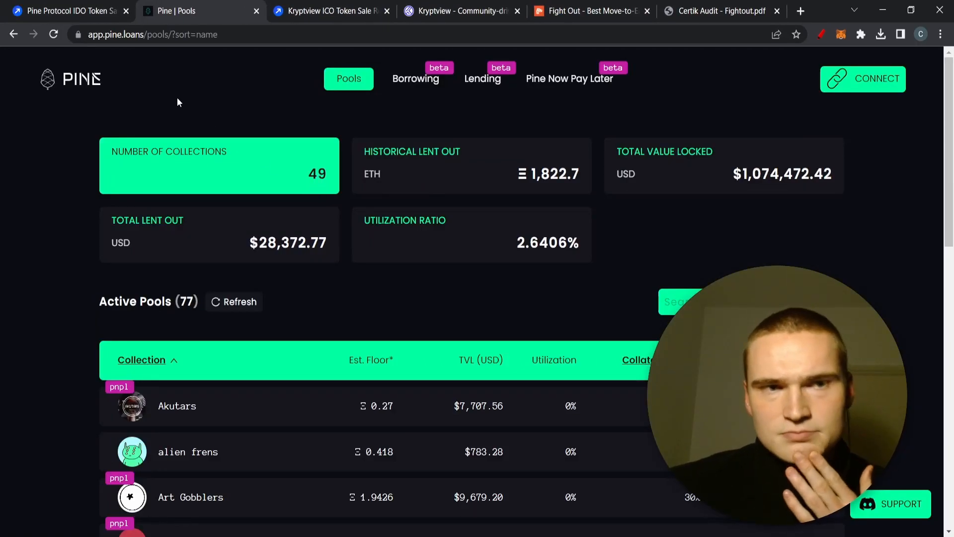
click(67, 10)
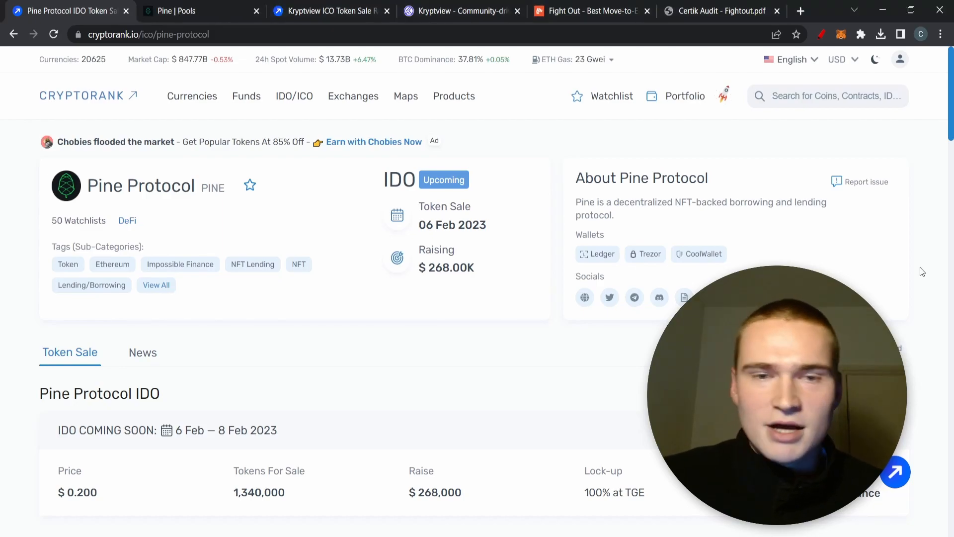
scroll(down, 3)
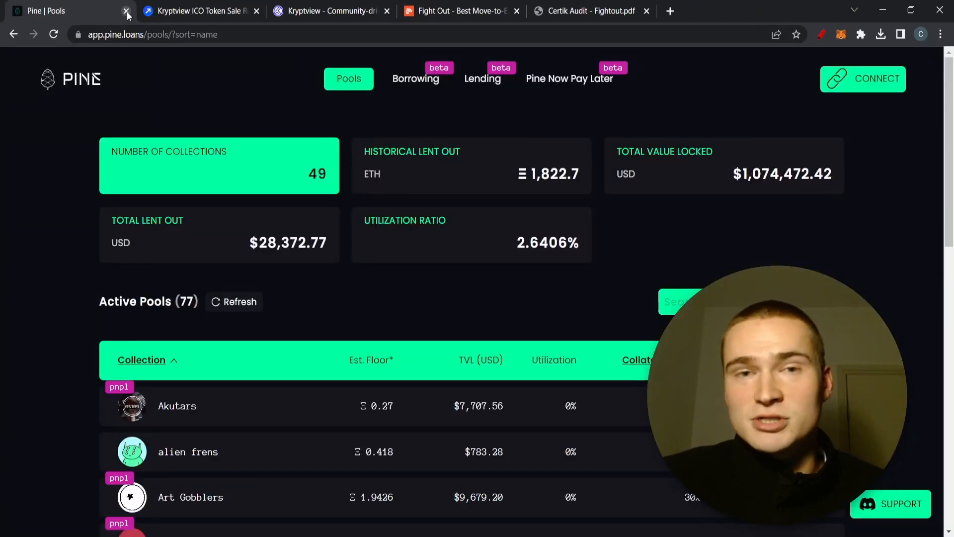
click(126, 10)
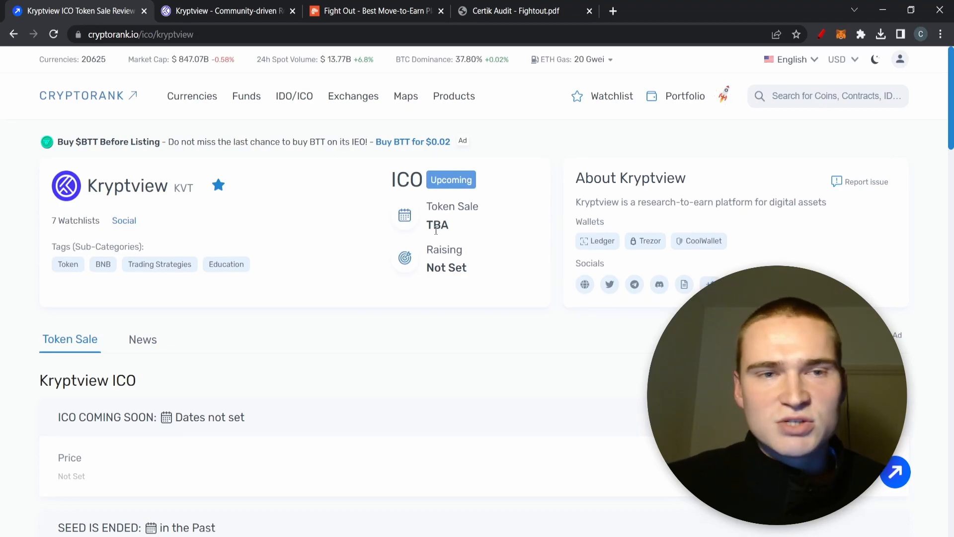
scroll(down, 3)
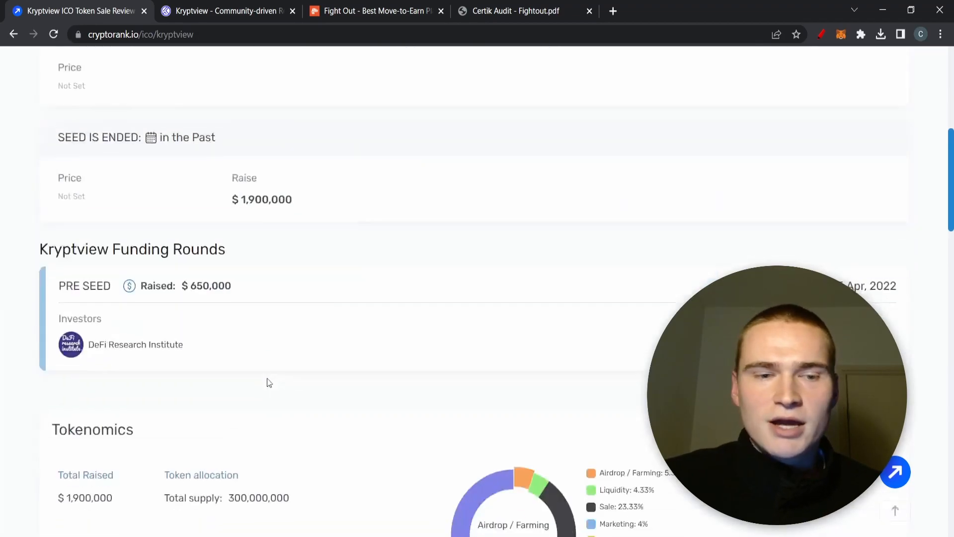
scroll(down, 3)
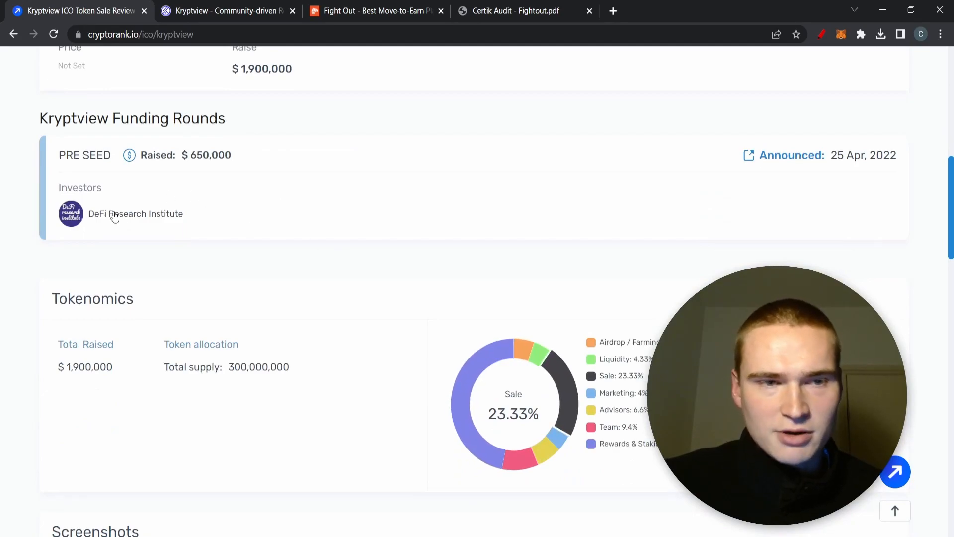
scroll(up, 3)
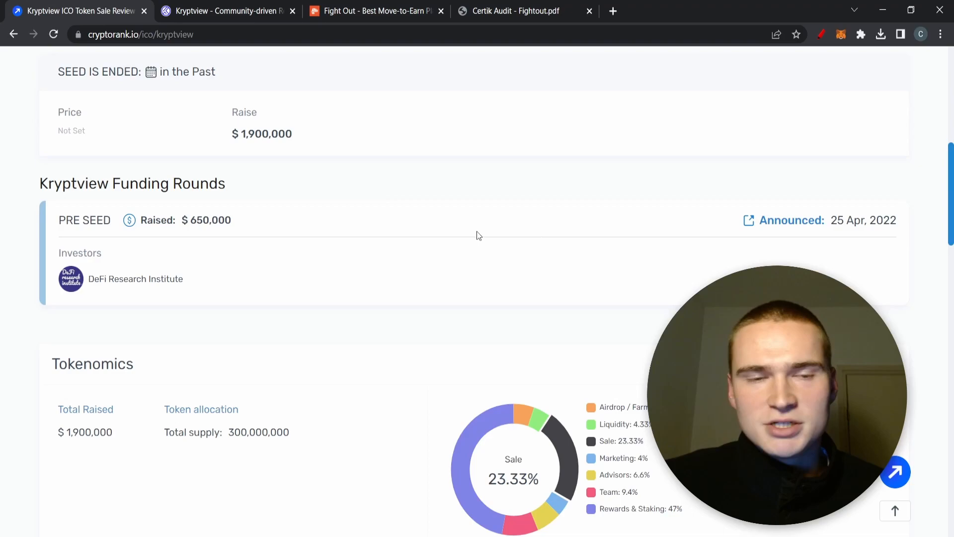
mouse_move(479, 220)
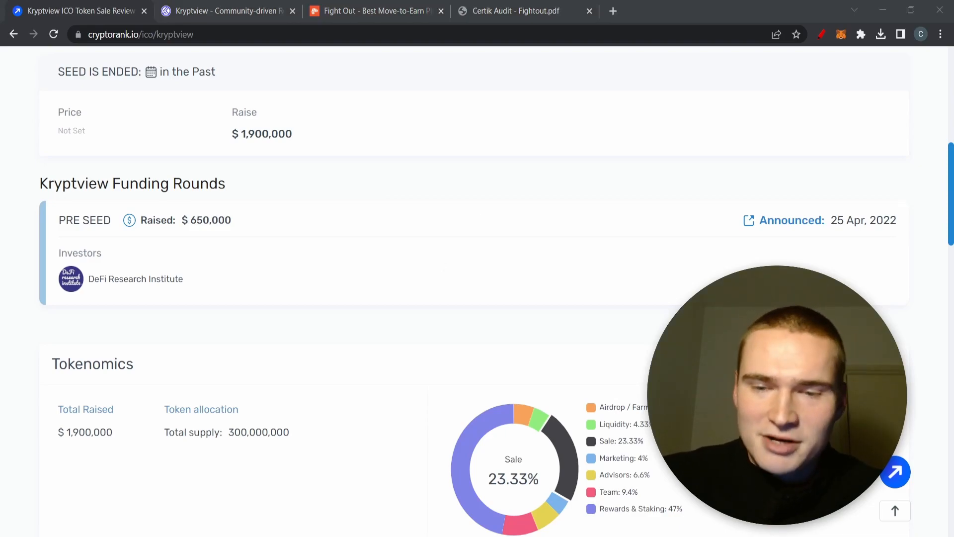
scroll(down, 3)
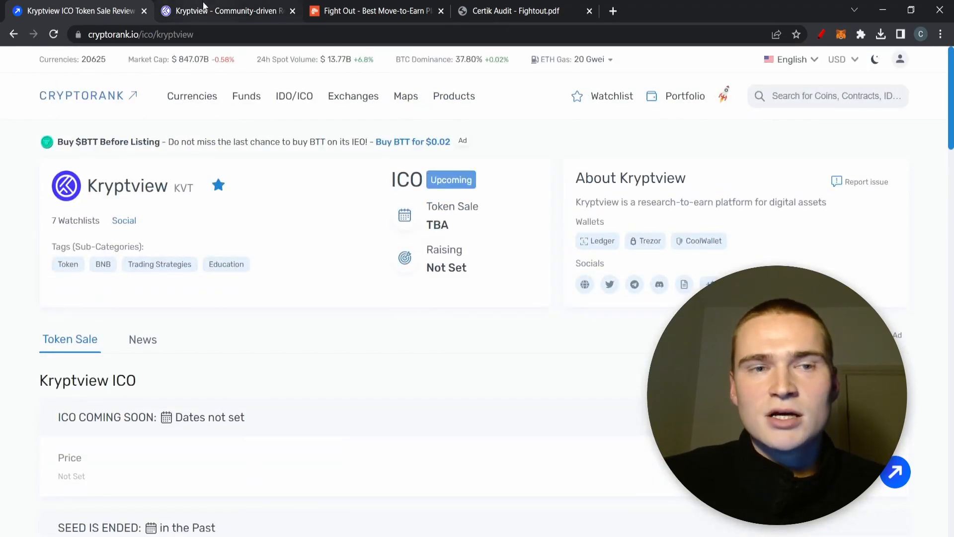
Step: Read Kryptview's app overview on its website and launch the beta app
click(228, 11)
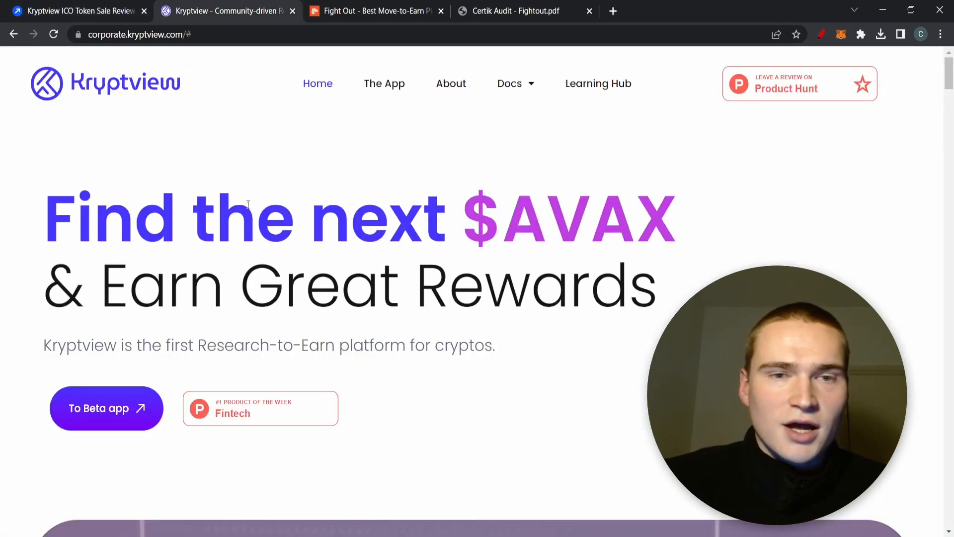
click(384, 83)
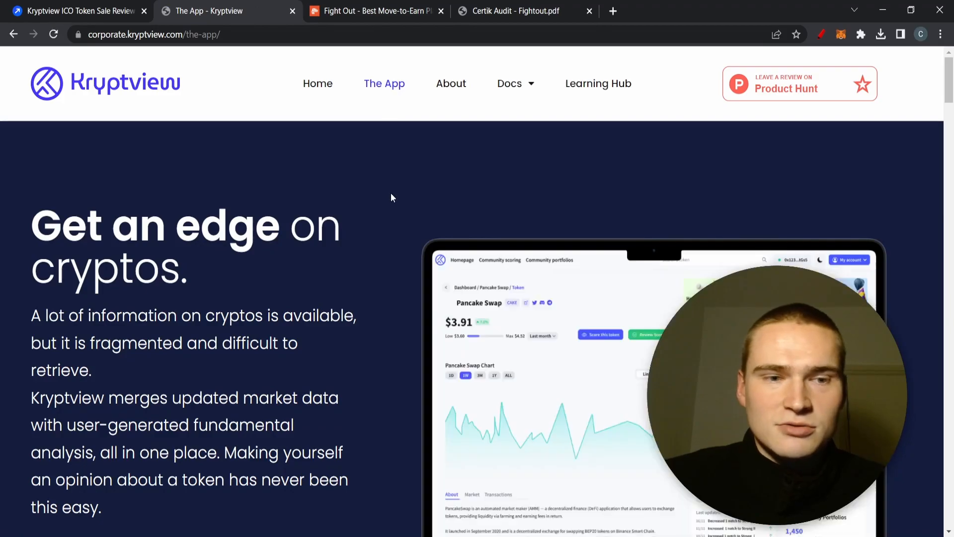
click(73, 11)
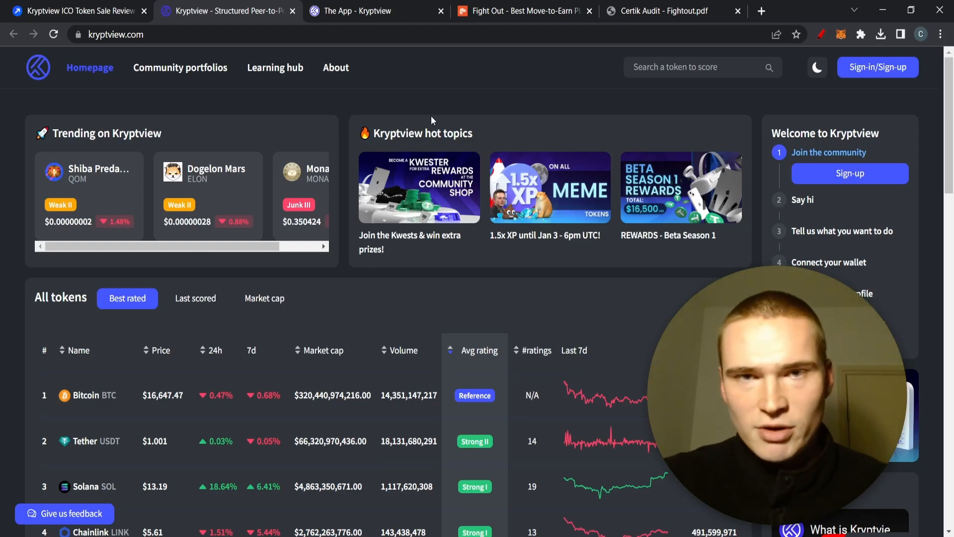
mouse_move(487, 219)
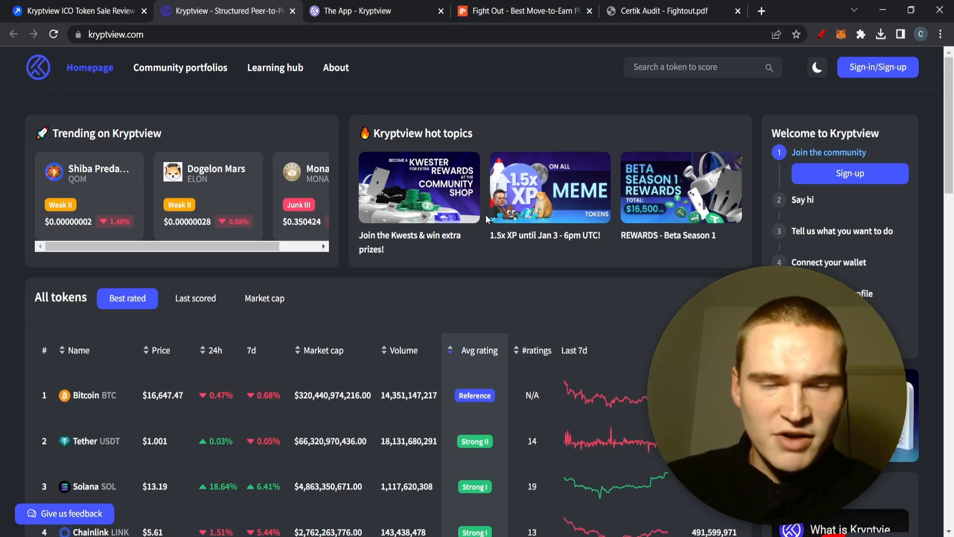
Step: Browse the homepage token ratings table, then open Community portfolios
scroll(down, 3)
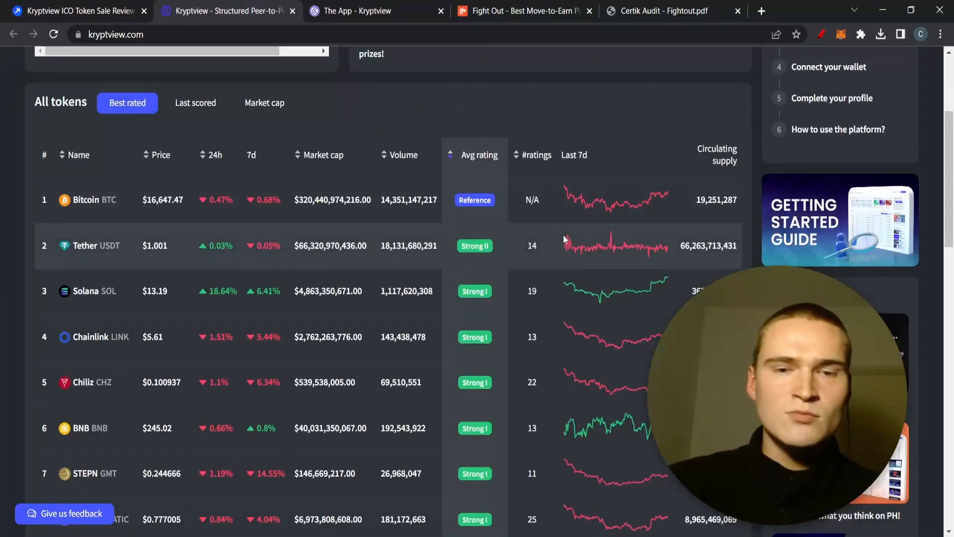
mouse_move(480, 163)
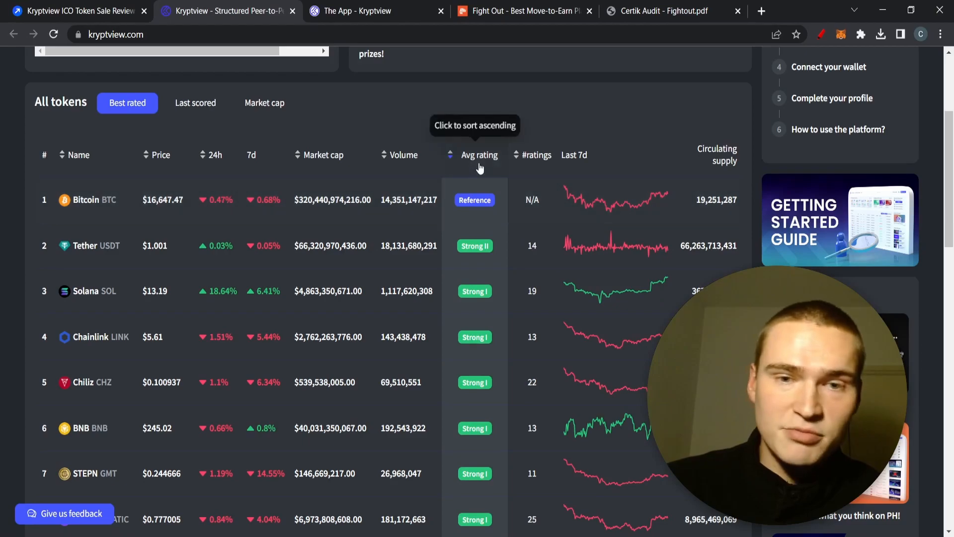
scroll(down, 3)
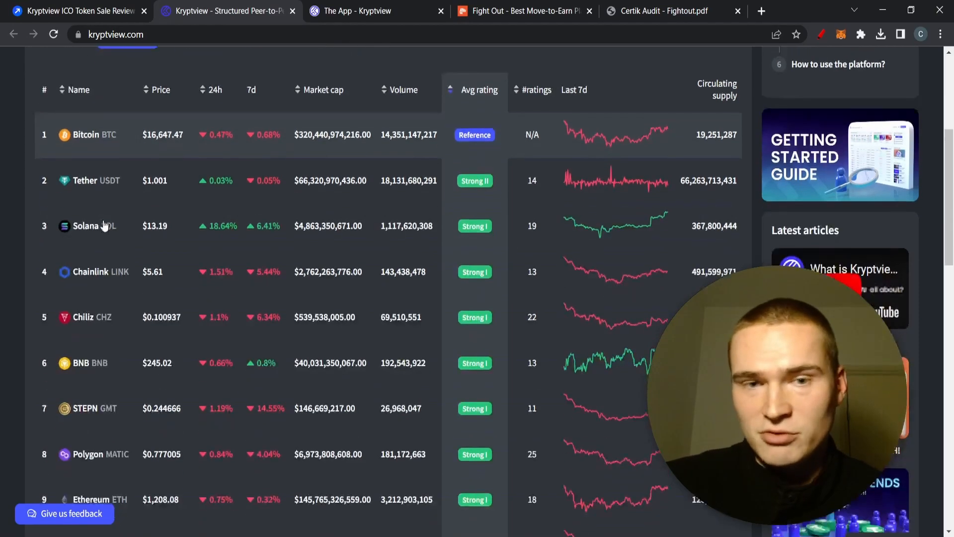
scroll(down, 3)
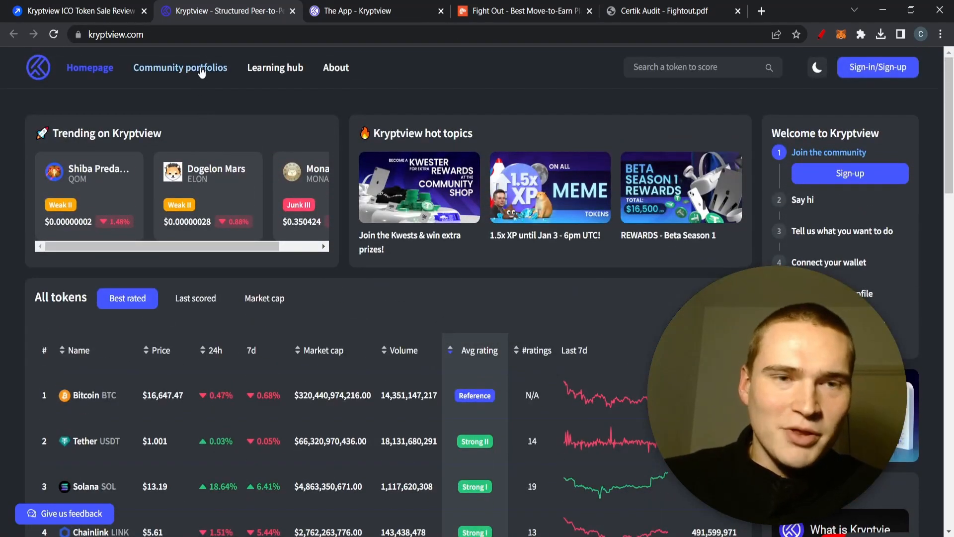
click(180, 68)
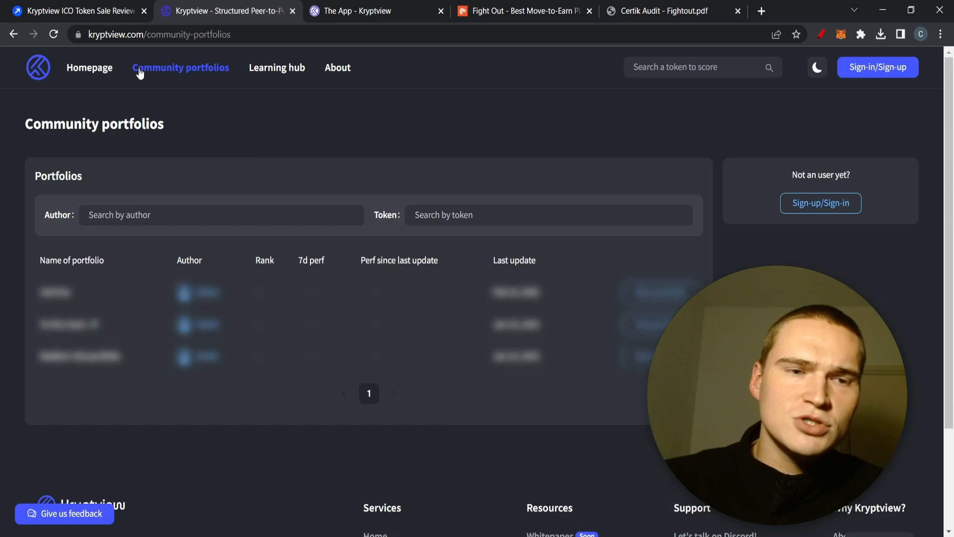
Step: Open the STEPN token page and review its price chart and rating dispersion
click(90, 67)
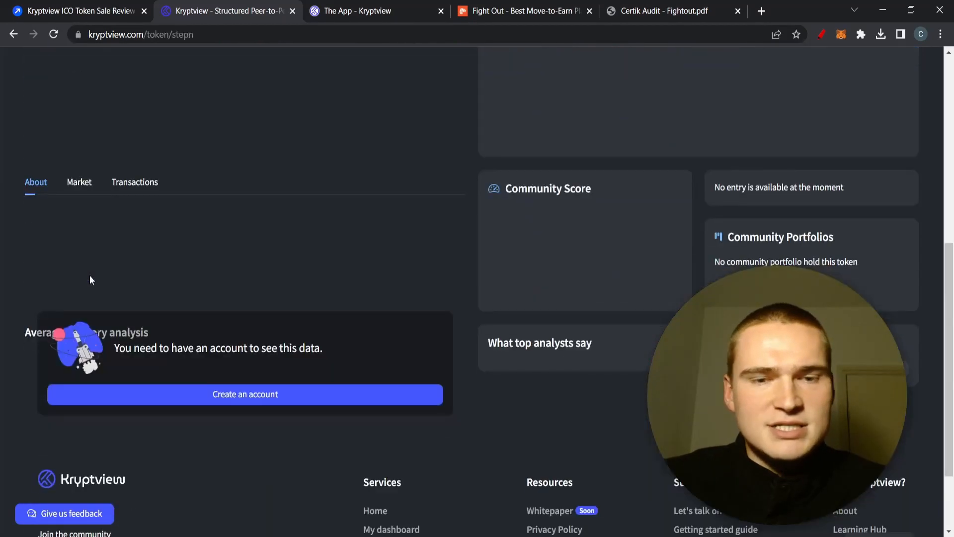
scroll(up, 3)
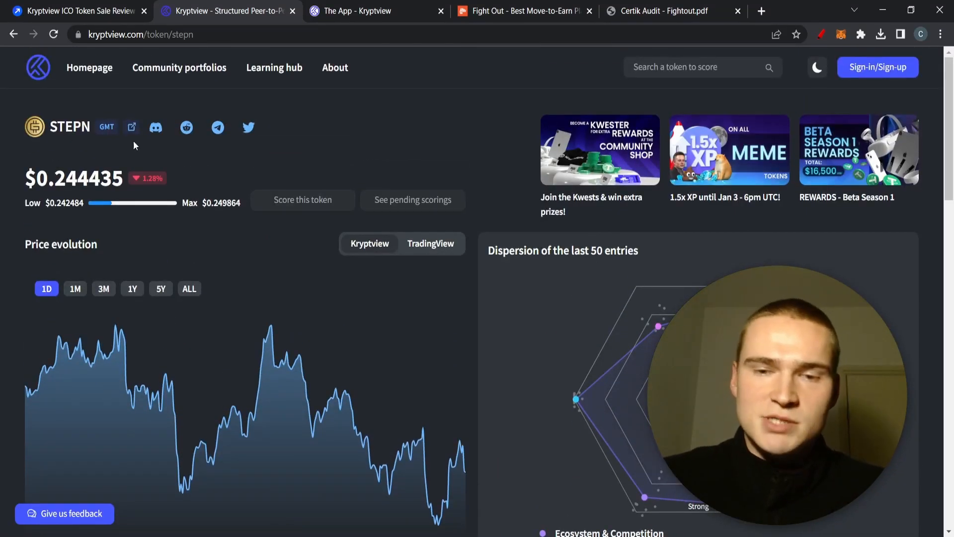
scroll(down, 3)
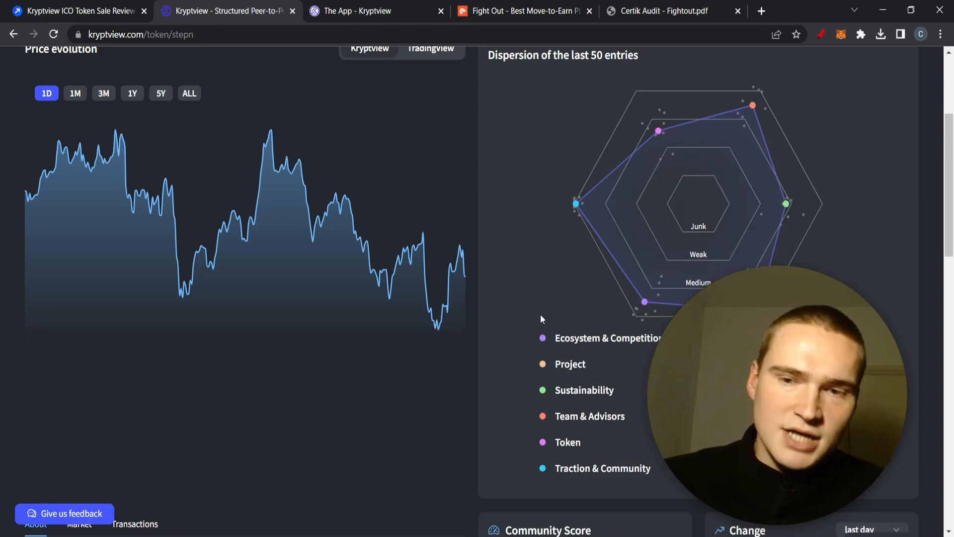
mouse_move(701, 272)
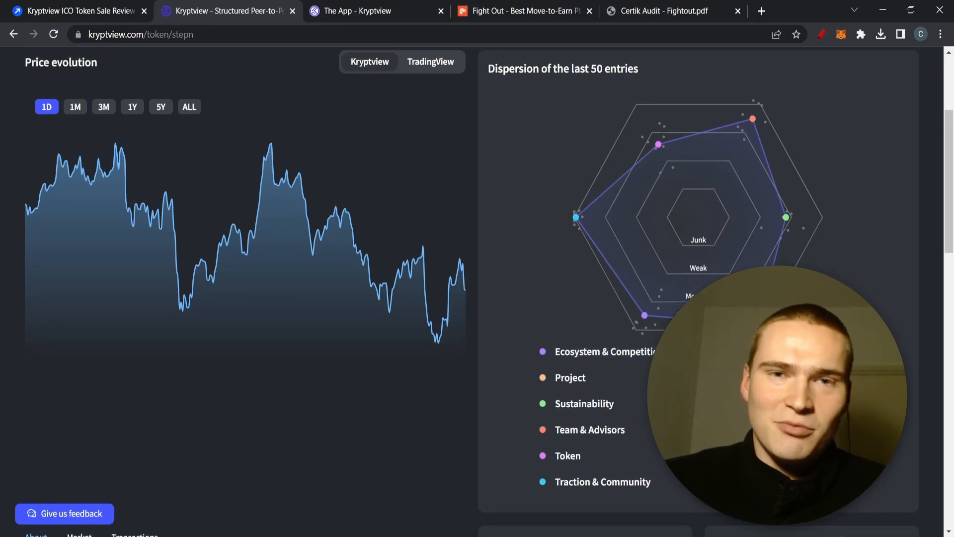
scroll(up, 3)
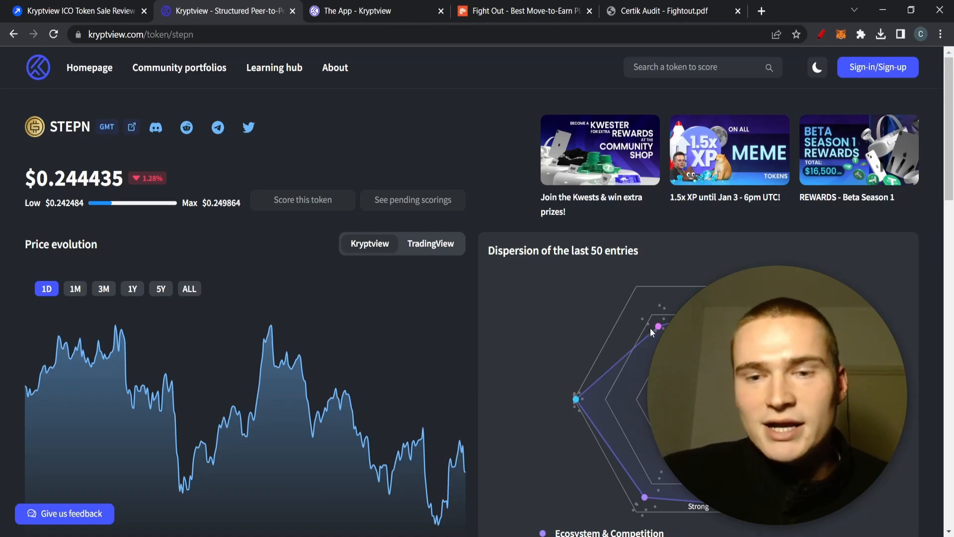
mouse_move(587, 294)
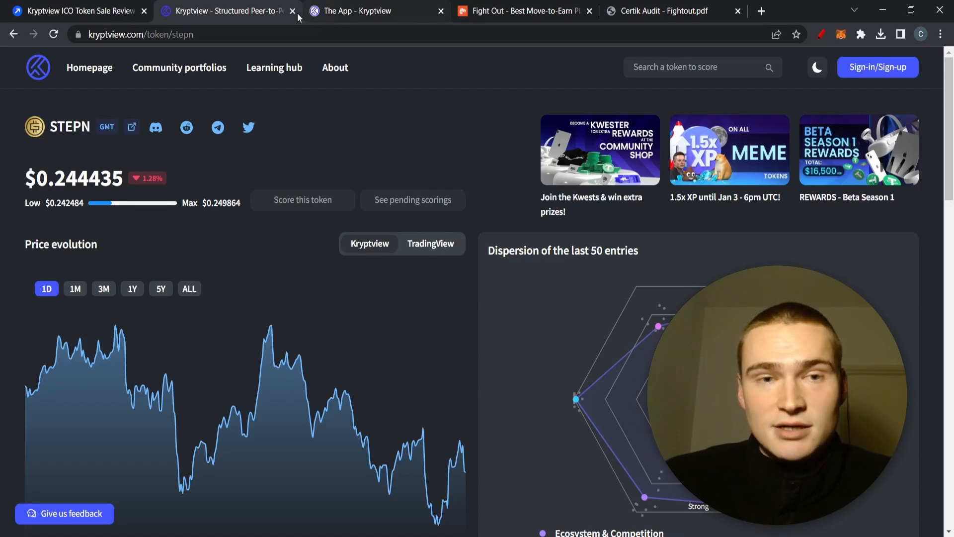
Step: Close the STEPN tab and scroll Kryptview's site to the 'One token. The $KVT.' section
click(293, 11)
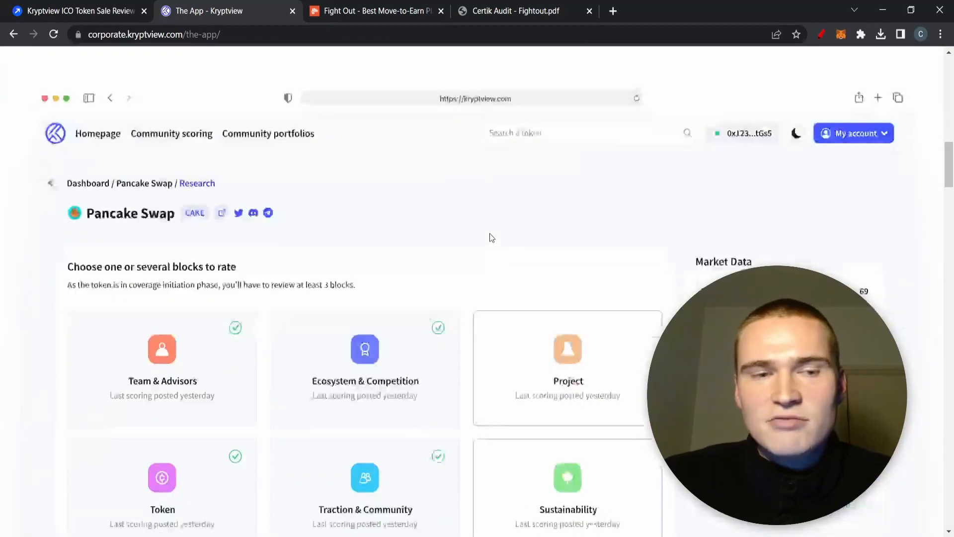
scroll(down, 3)
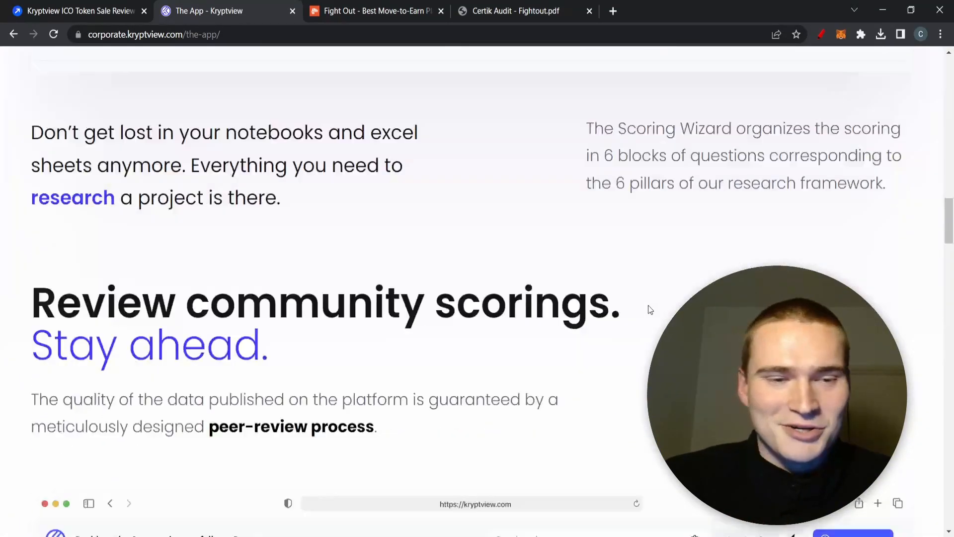
scroll(down, 3)
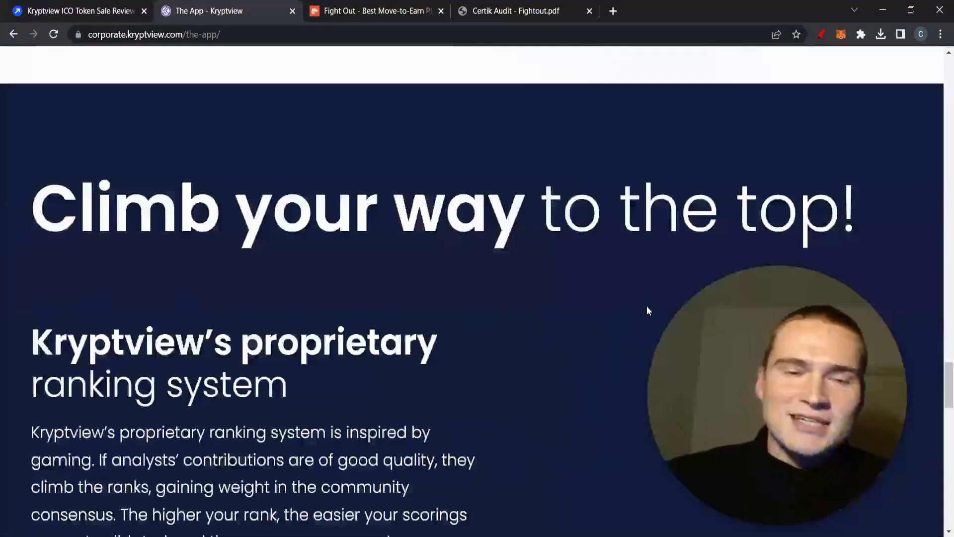
scroll(down, 3)
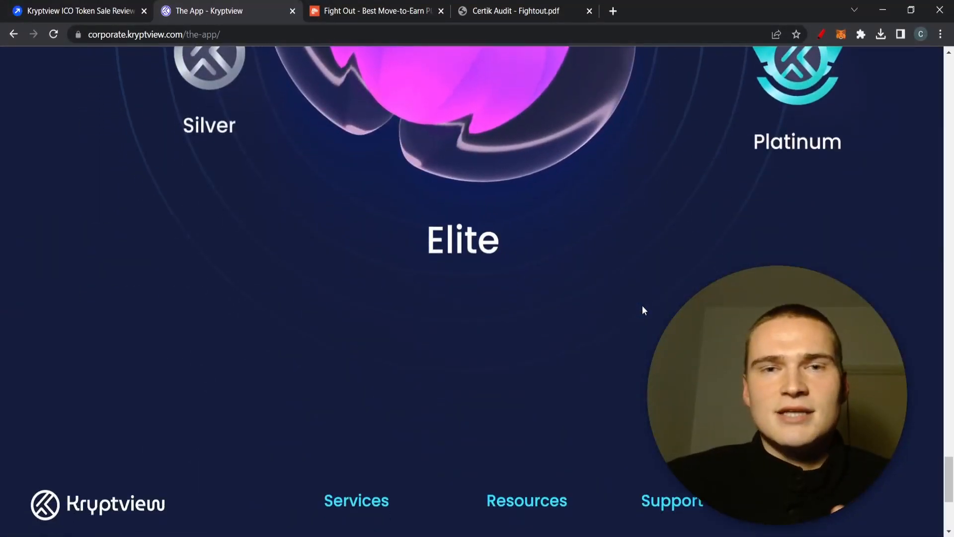
scroll(down, 3)
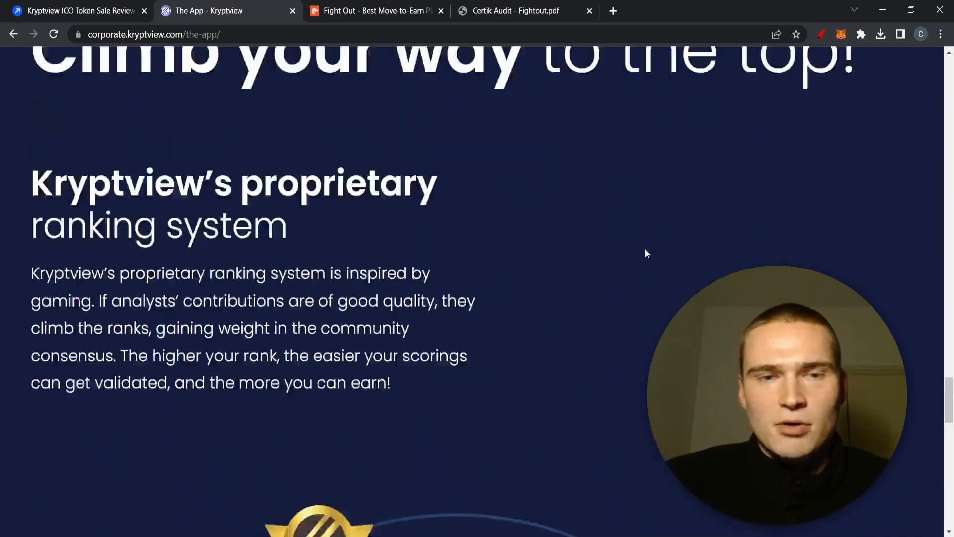
scroll(down, 3)
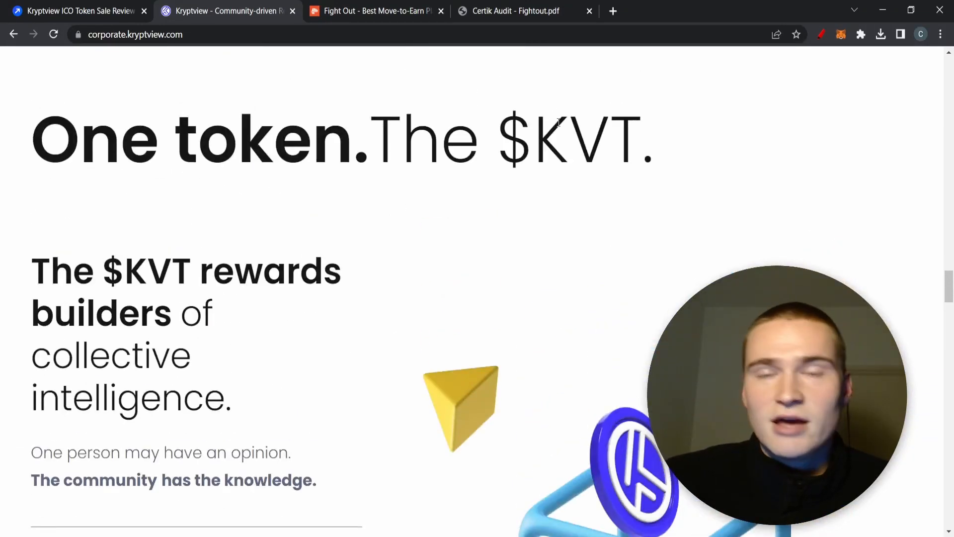
Step: Scroll past $KVT utilities, community and socials to the roadmap at Q1 2023
scroll(down, 3)
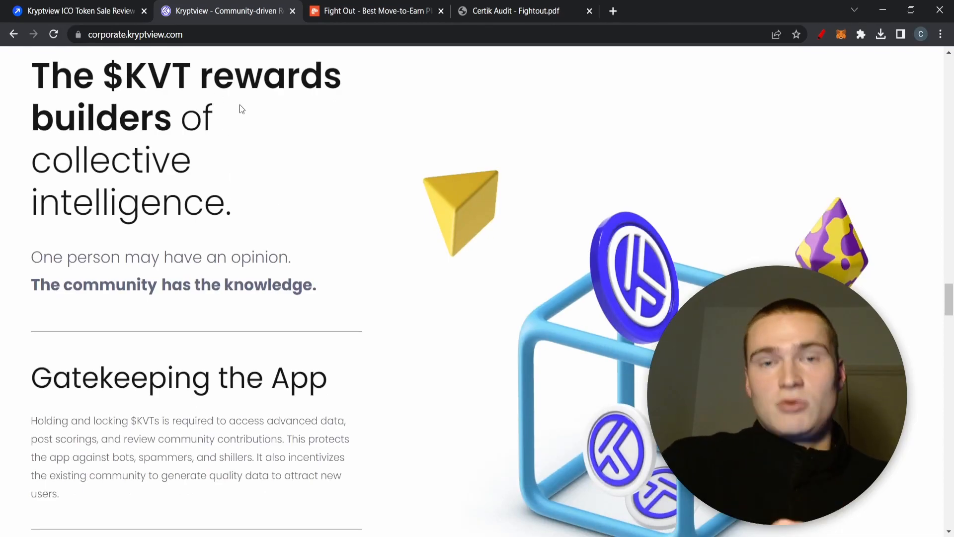
mouse_move(233, 135)
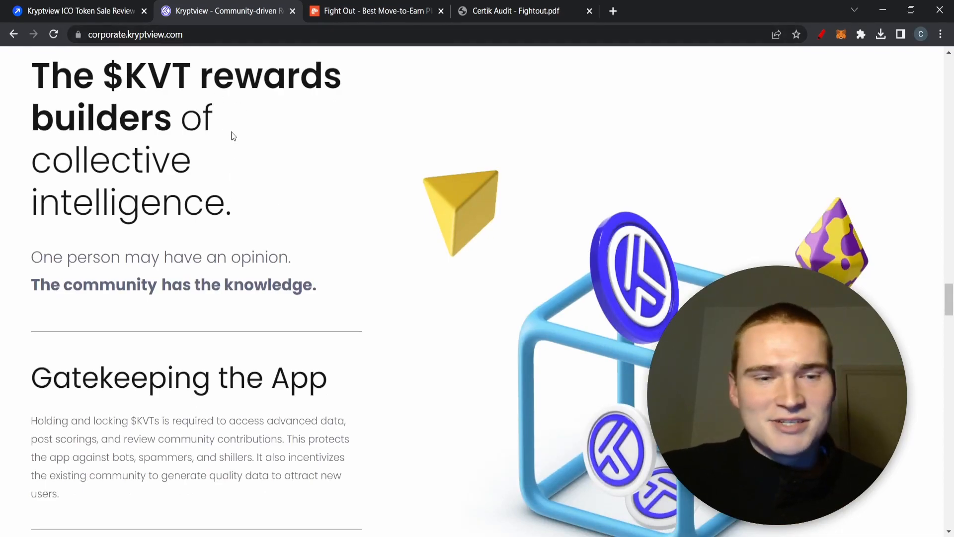
scroll(down, 3)
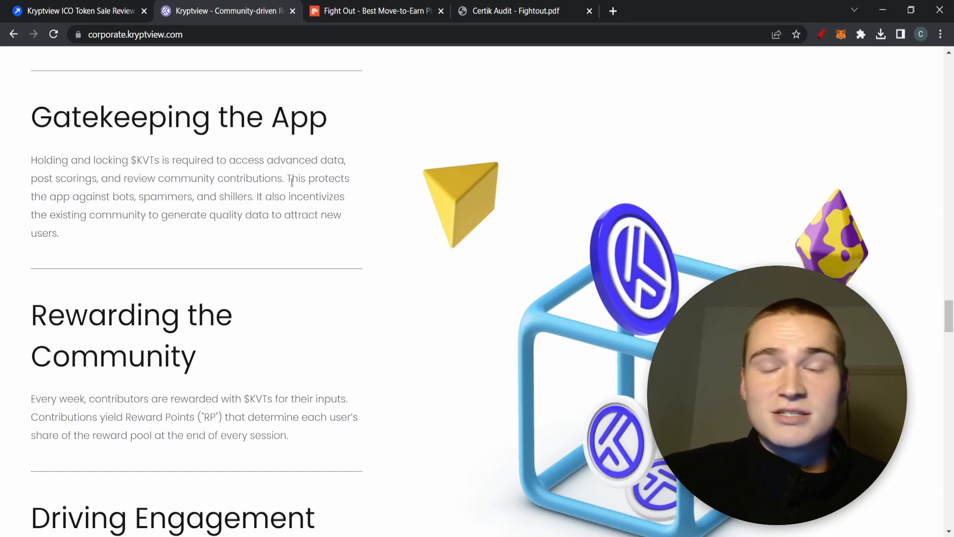
scroll(down, 3)
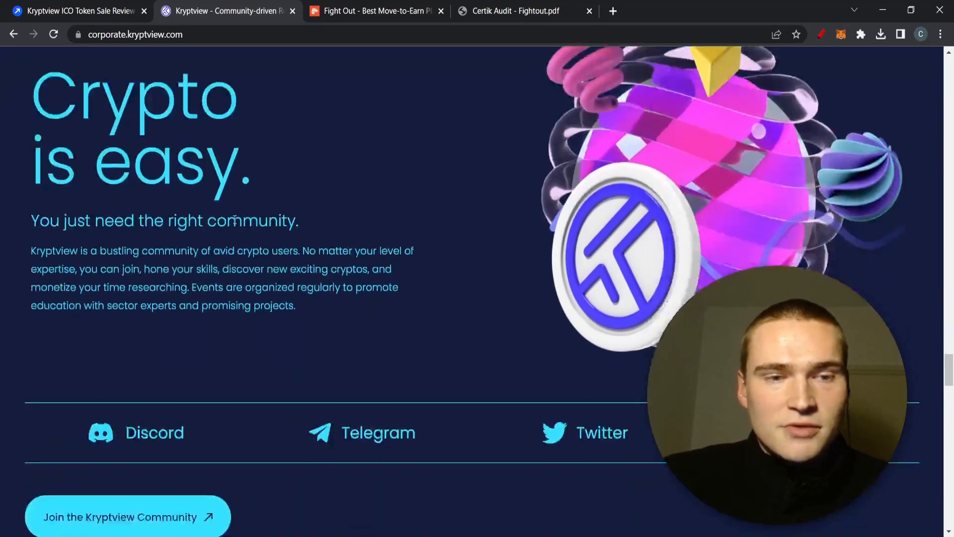
scroll(down, 3)
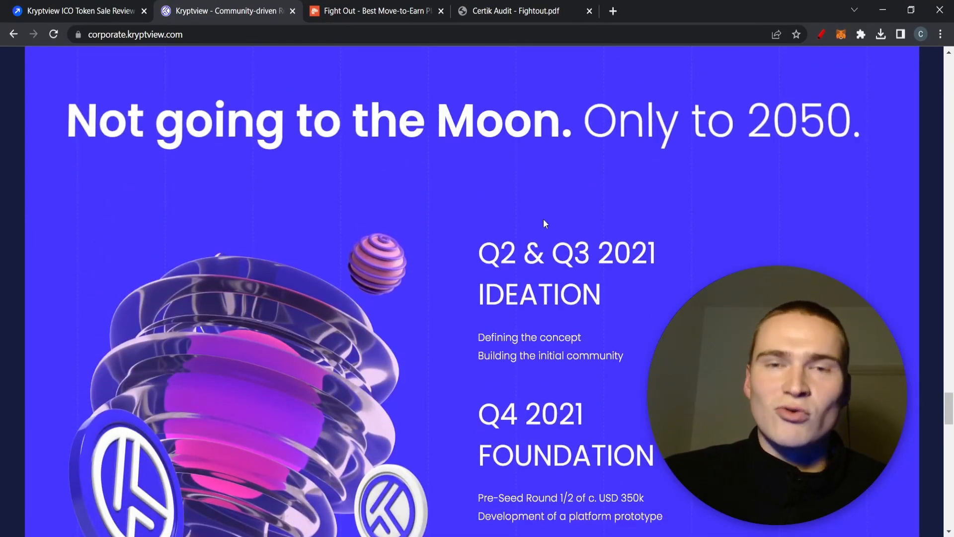
scroll(down, 3)
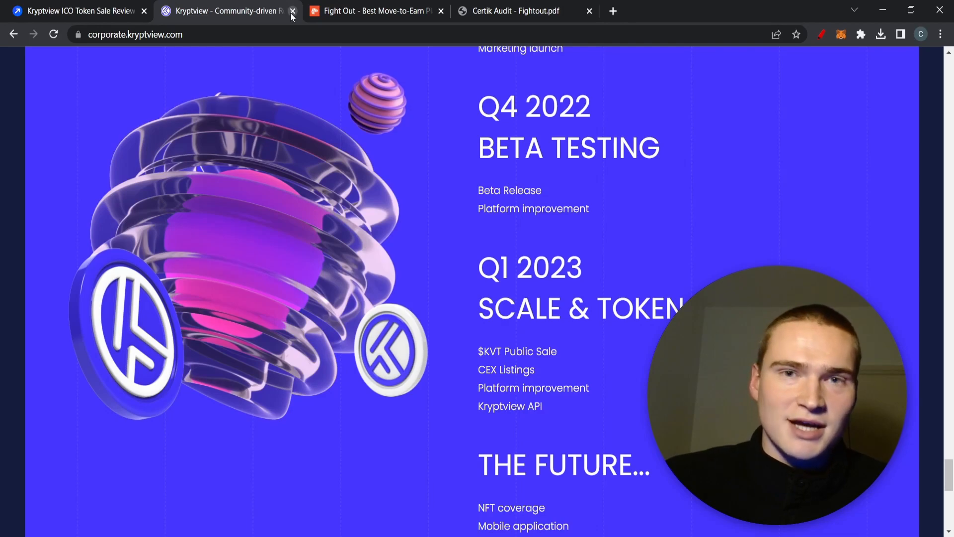
Step: Close the Kryptview homepage, review Fight Out's presale page, then view the CertiK audit PDF
click(293, 11)
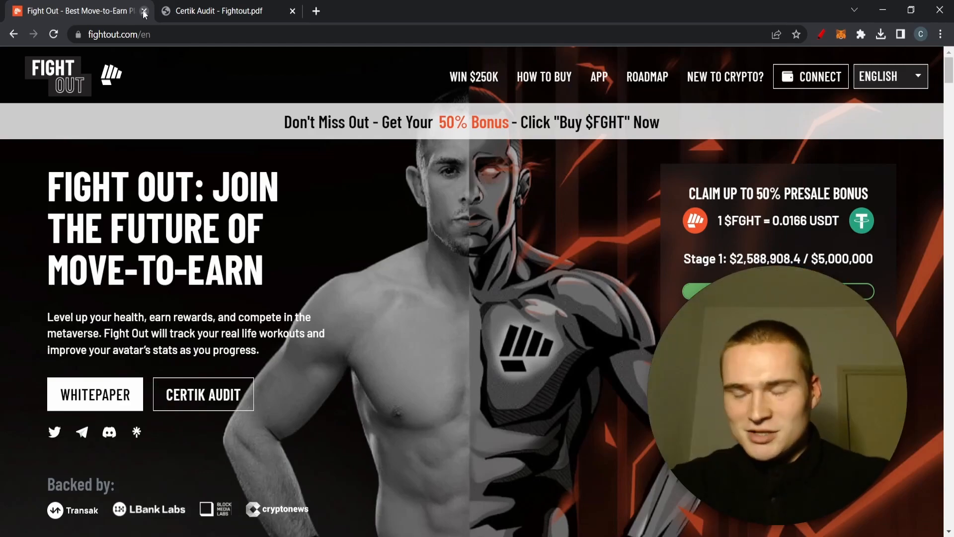
mouse_move(252, 186)
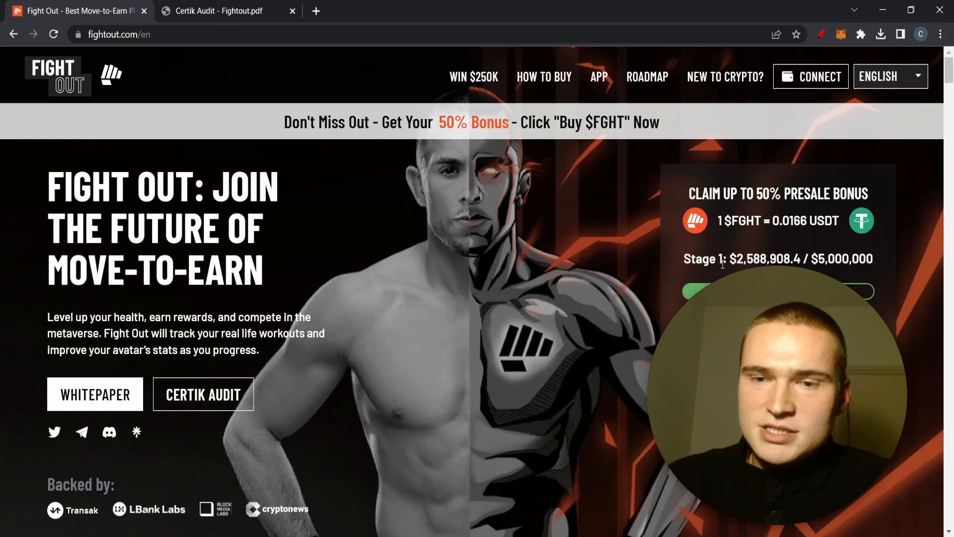
drag(788, 258, 846, 258)
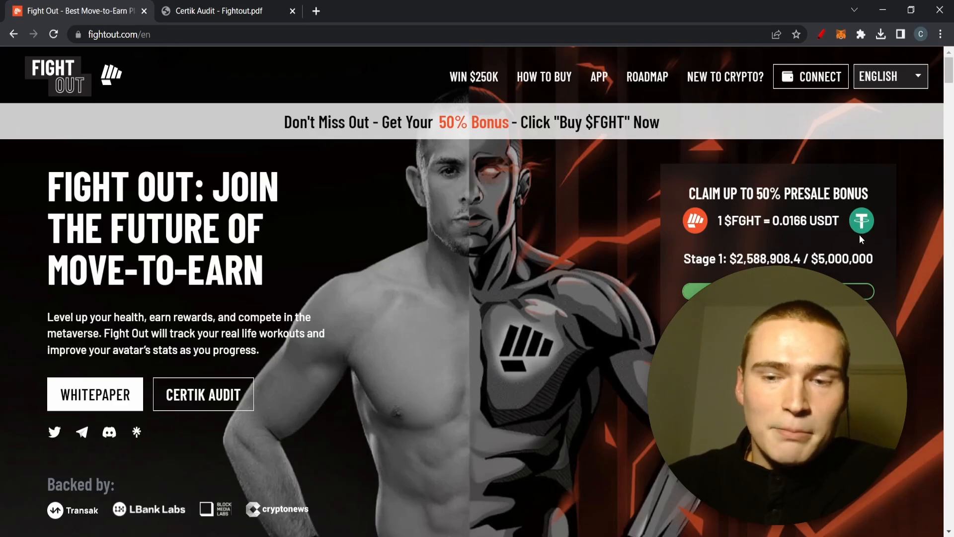
scroll(down, 3)
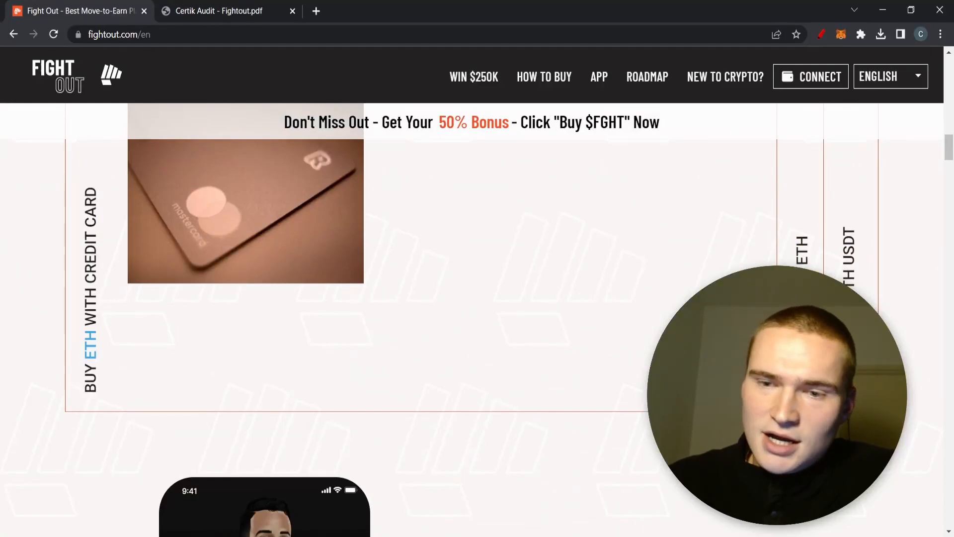
scroll(up, 3)
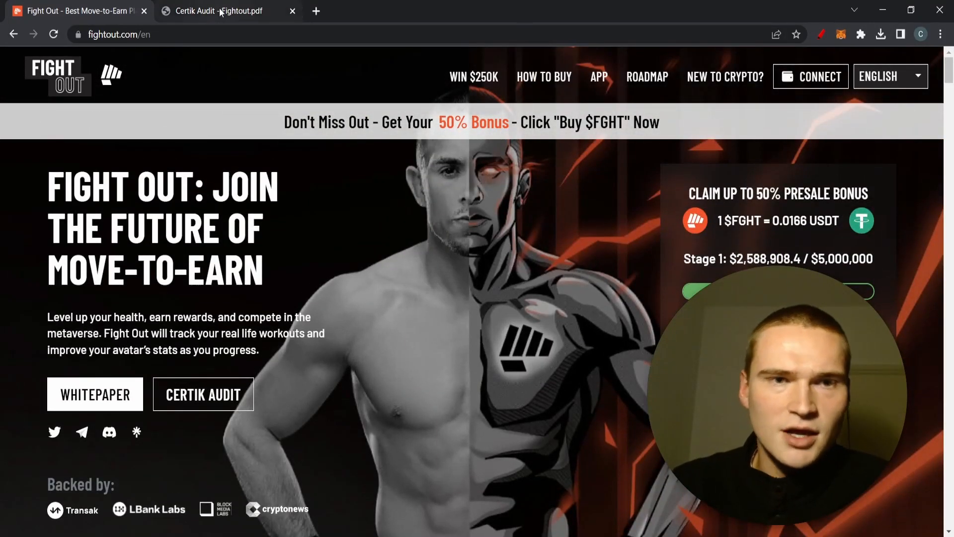
click(219, 11)
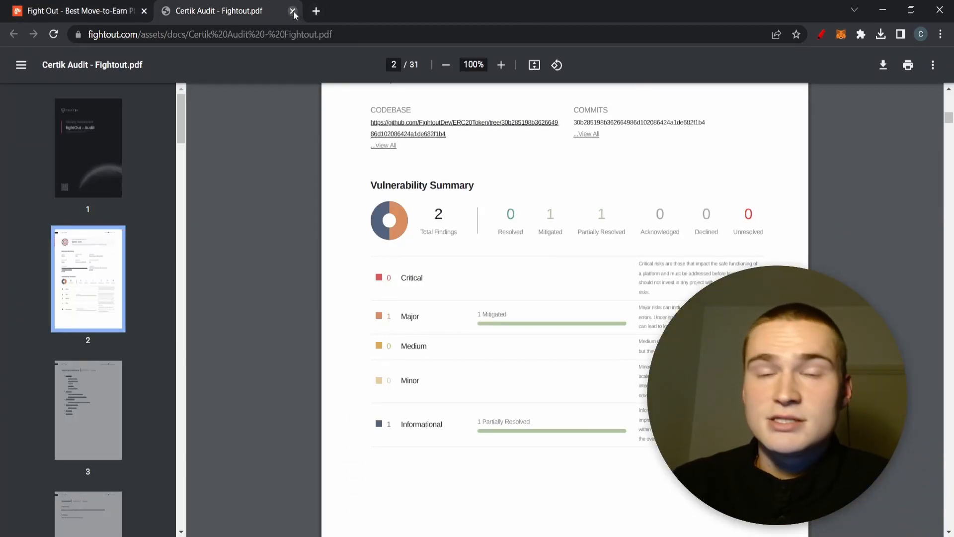
Step: Close the 'Certik Audit - Fightout.pdf' tab
click(293, 11)
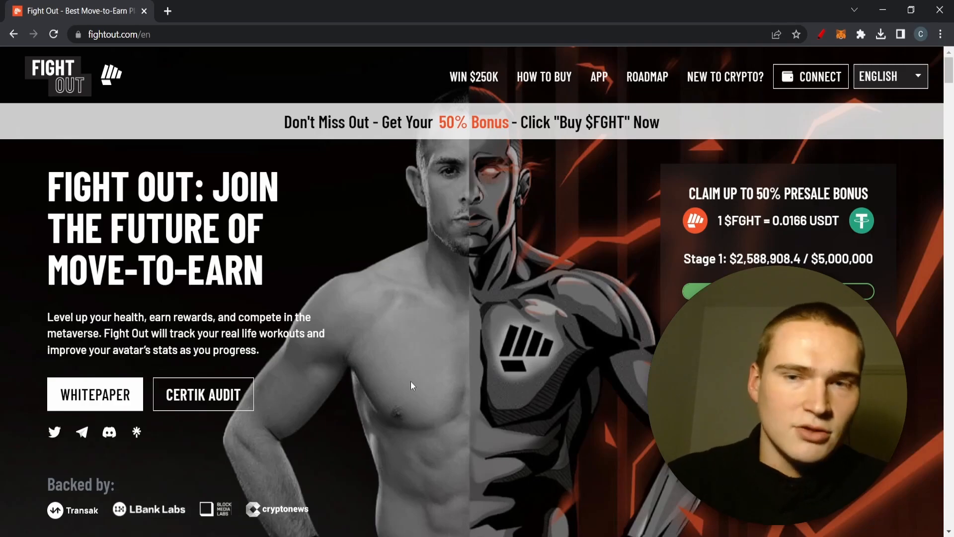
scroll(down, 3)
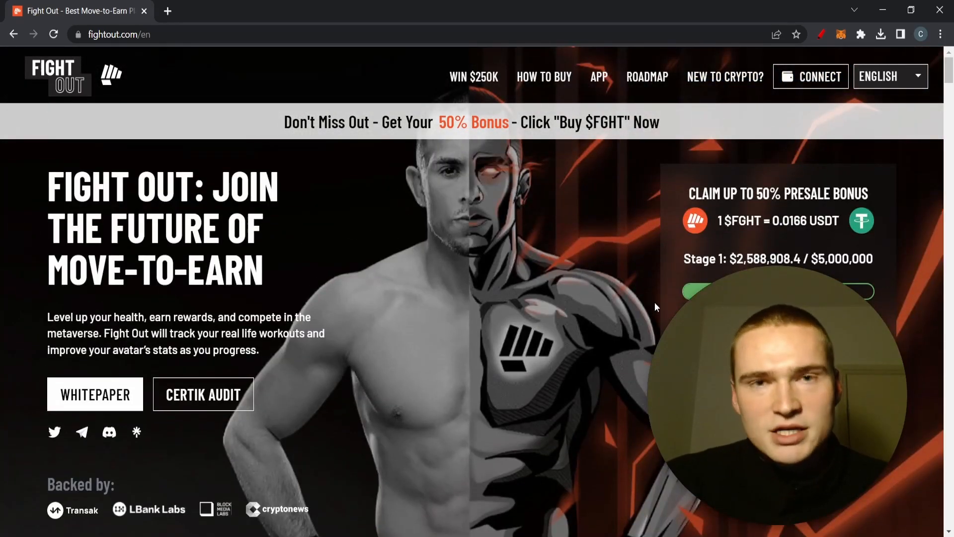
scroll(down, 3)
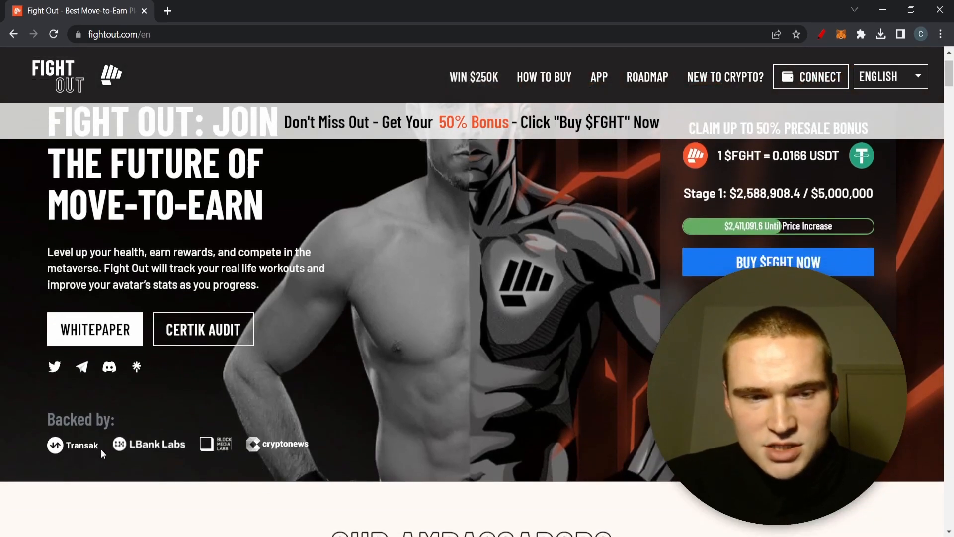